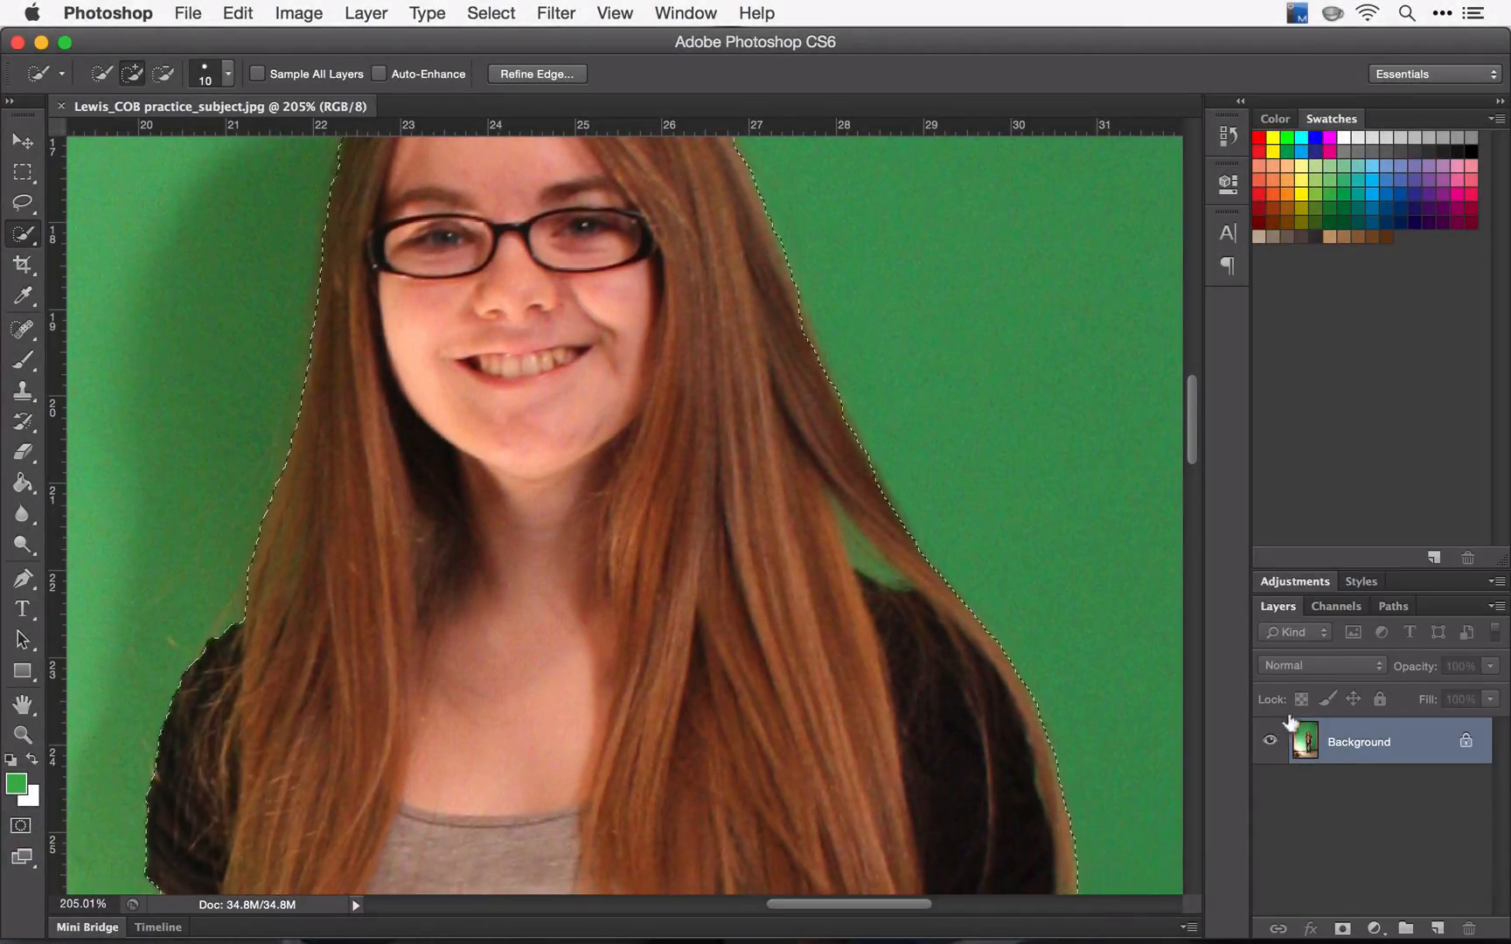
# With the Background layer targeted, start Refine Edge and inspect the girl's edges against the white preview.
pyautogui.click(1358, 741)
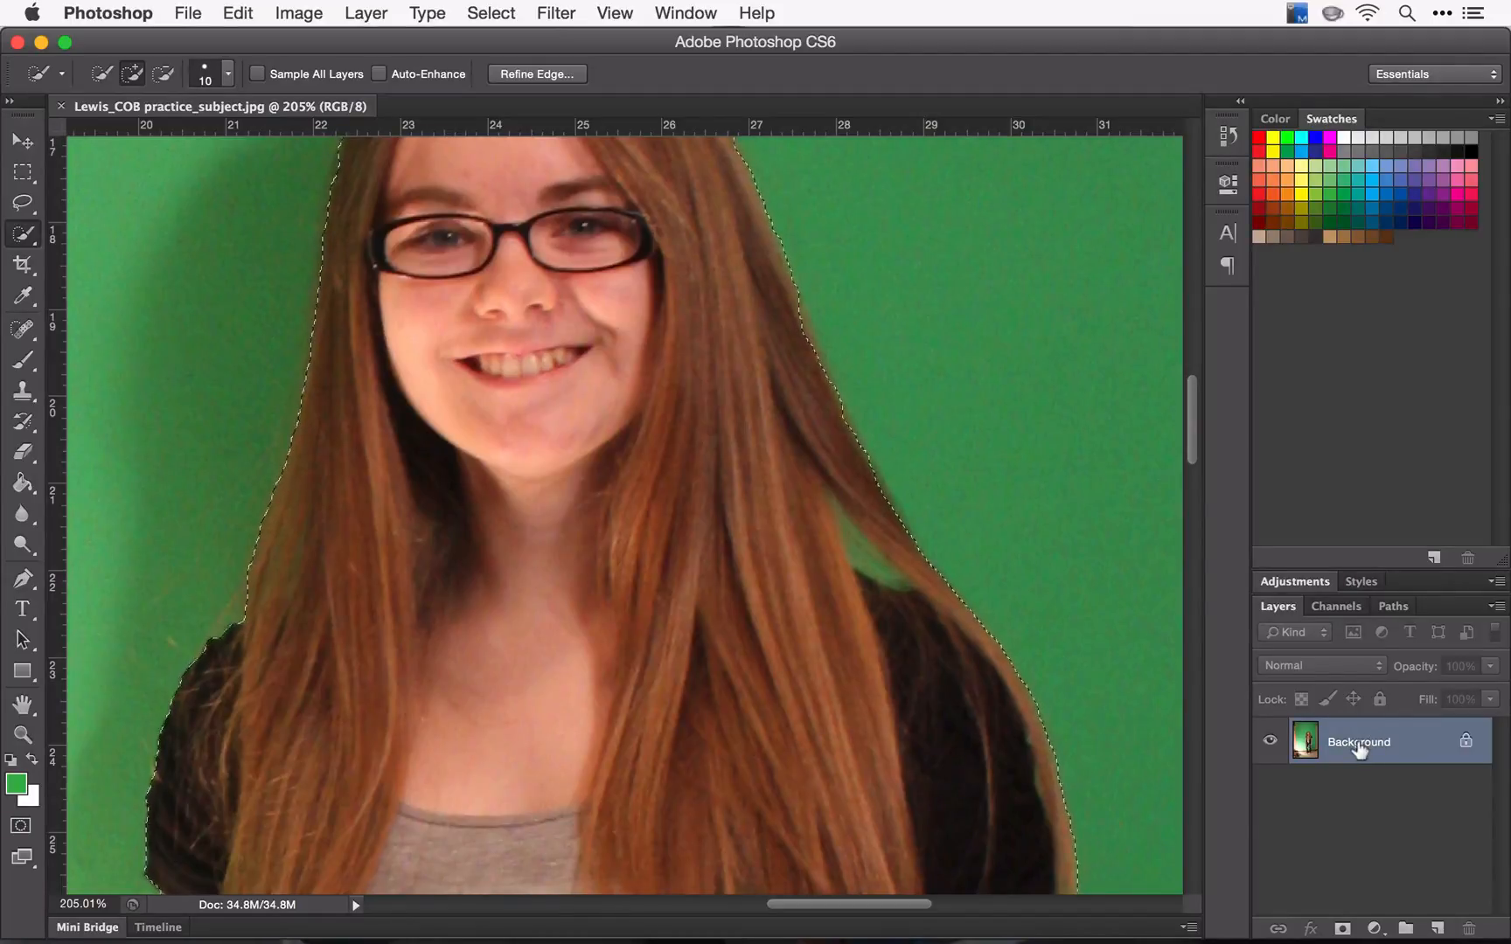
pyautogui.moveTo(1358, 747)
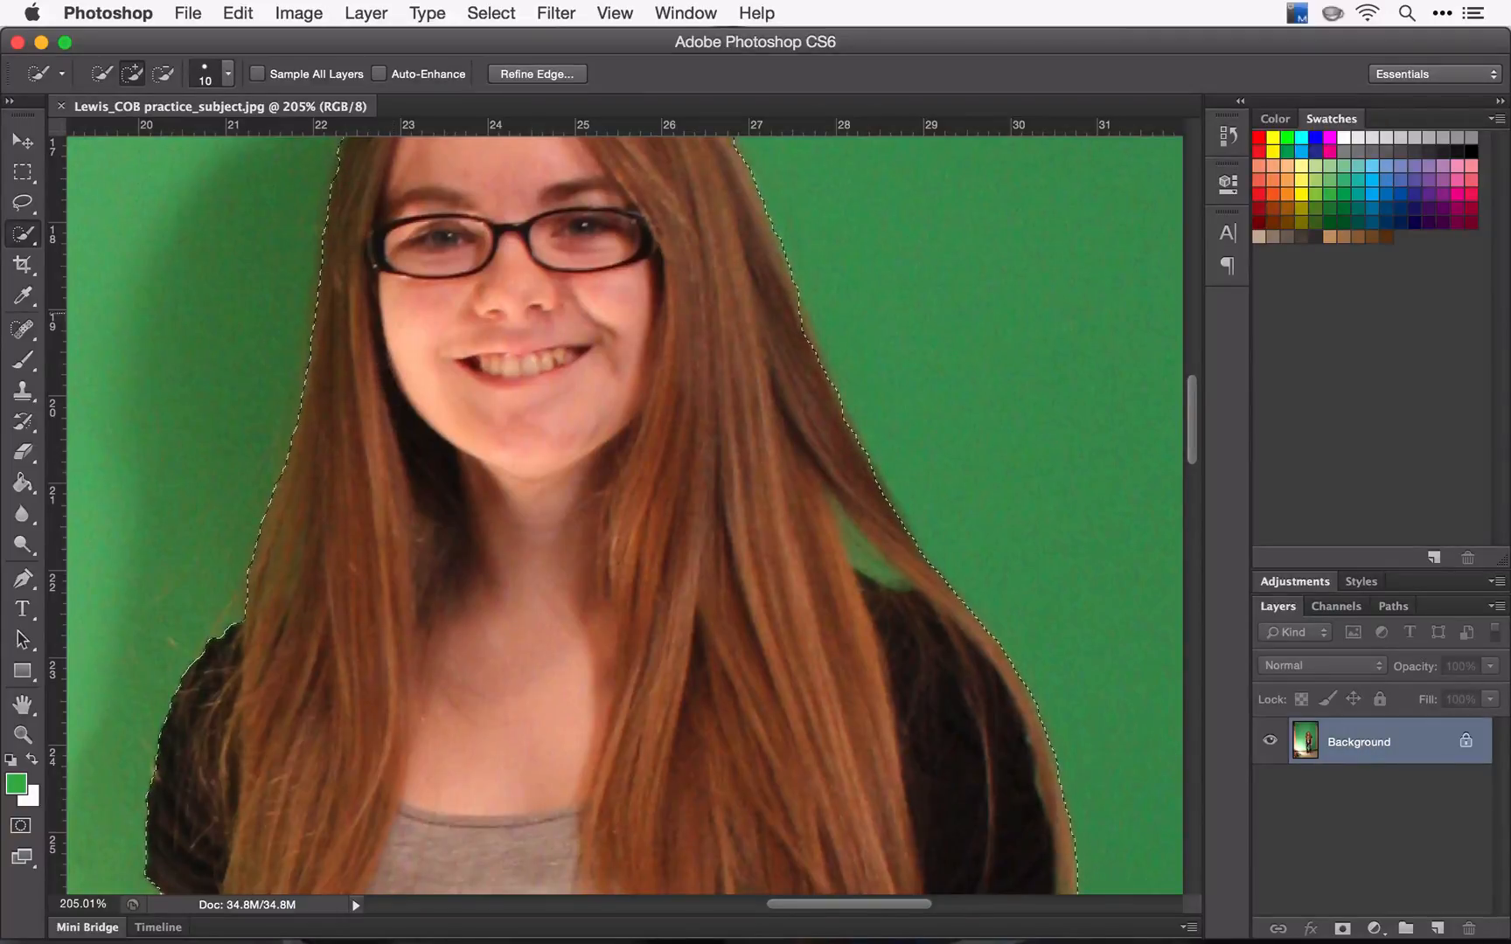
pyautogui.click(490, 13)
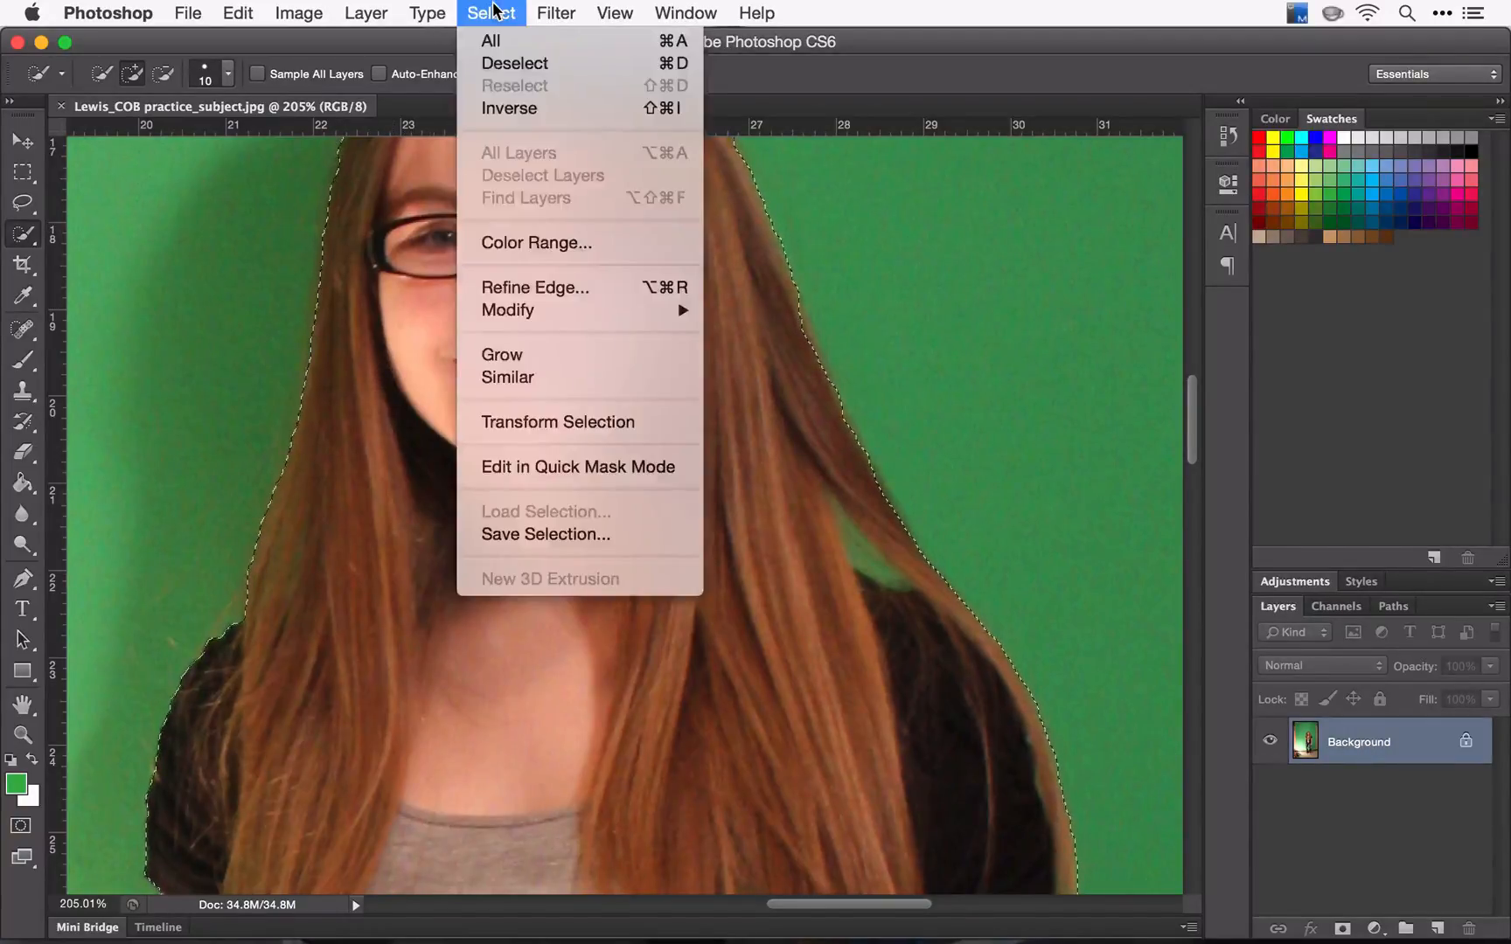
pyautogui.moveTo(550, 276)
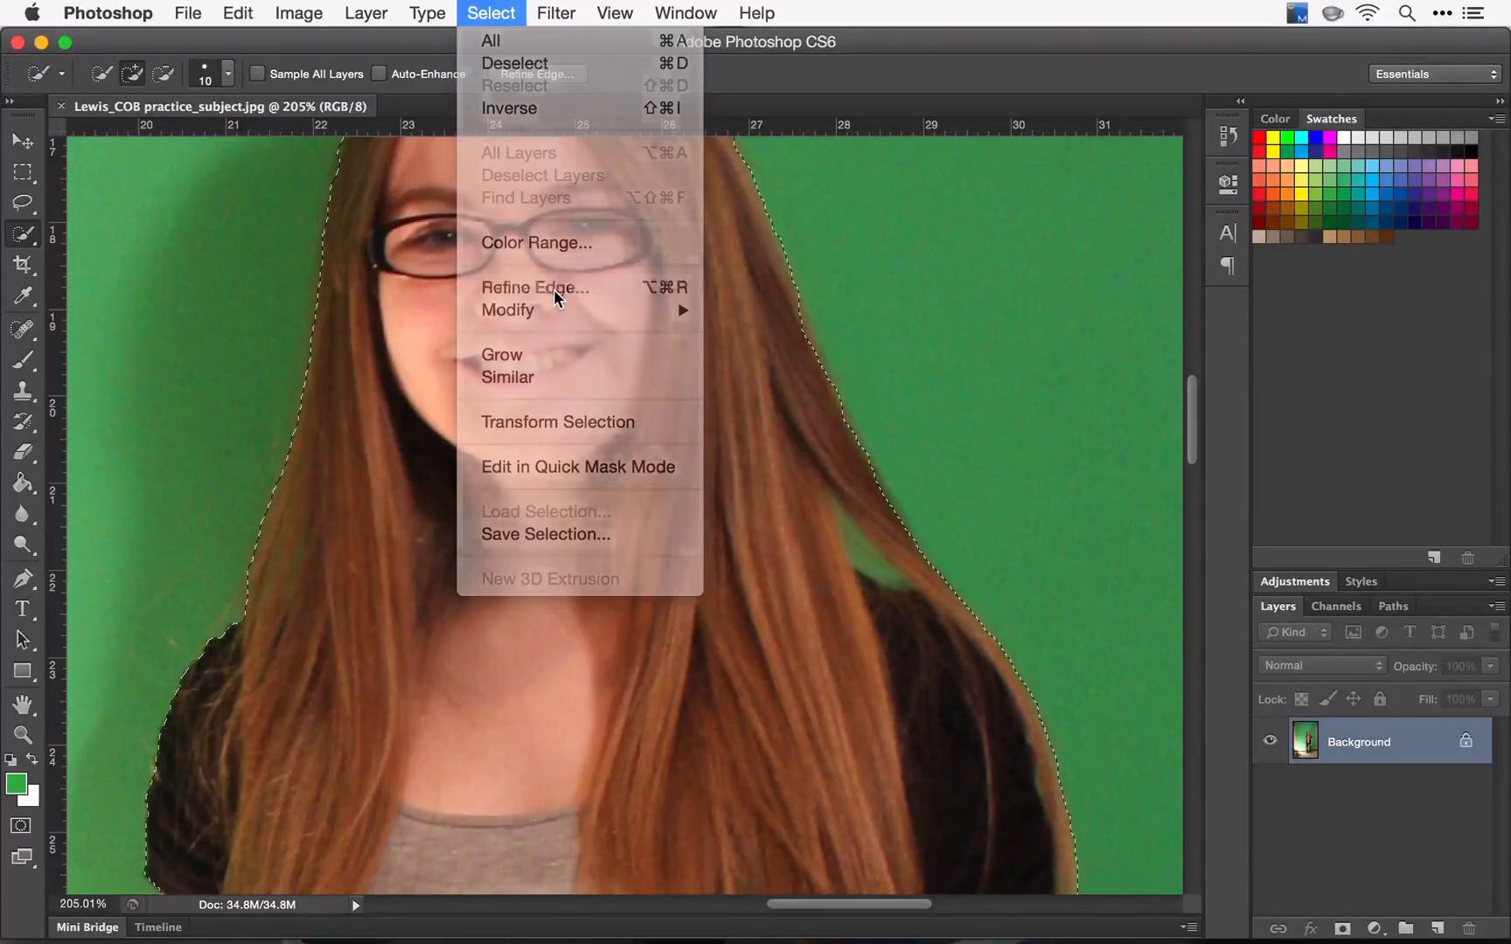
pyautogui.click(535, 286)
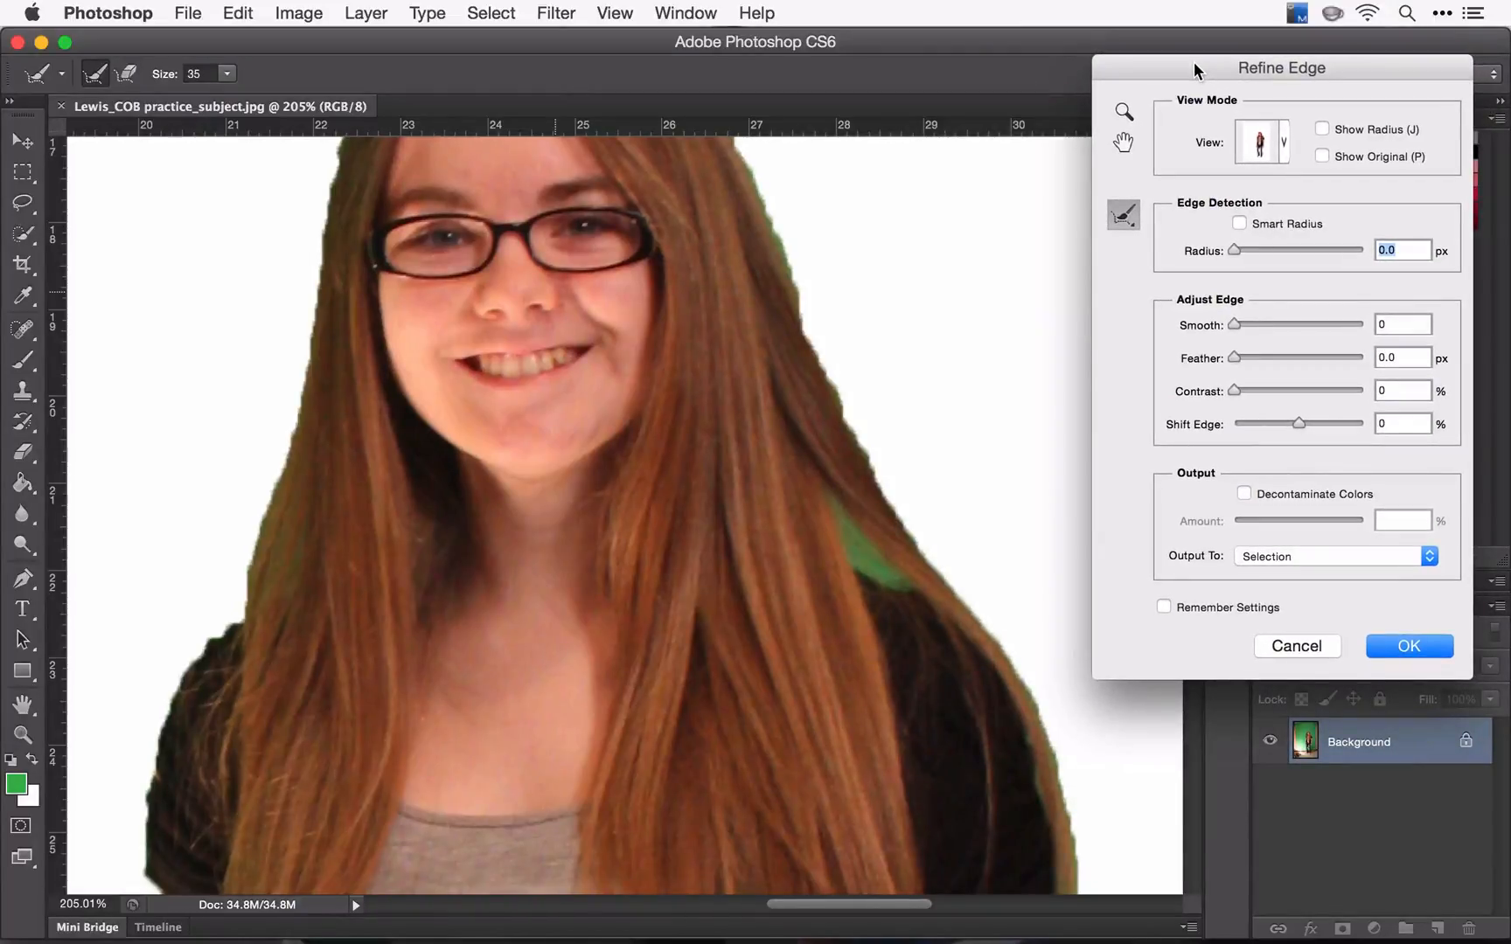
pyautogui.moveTo(566, 389)
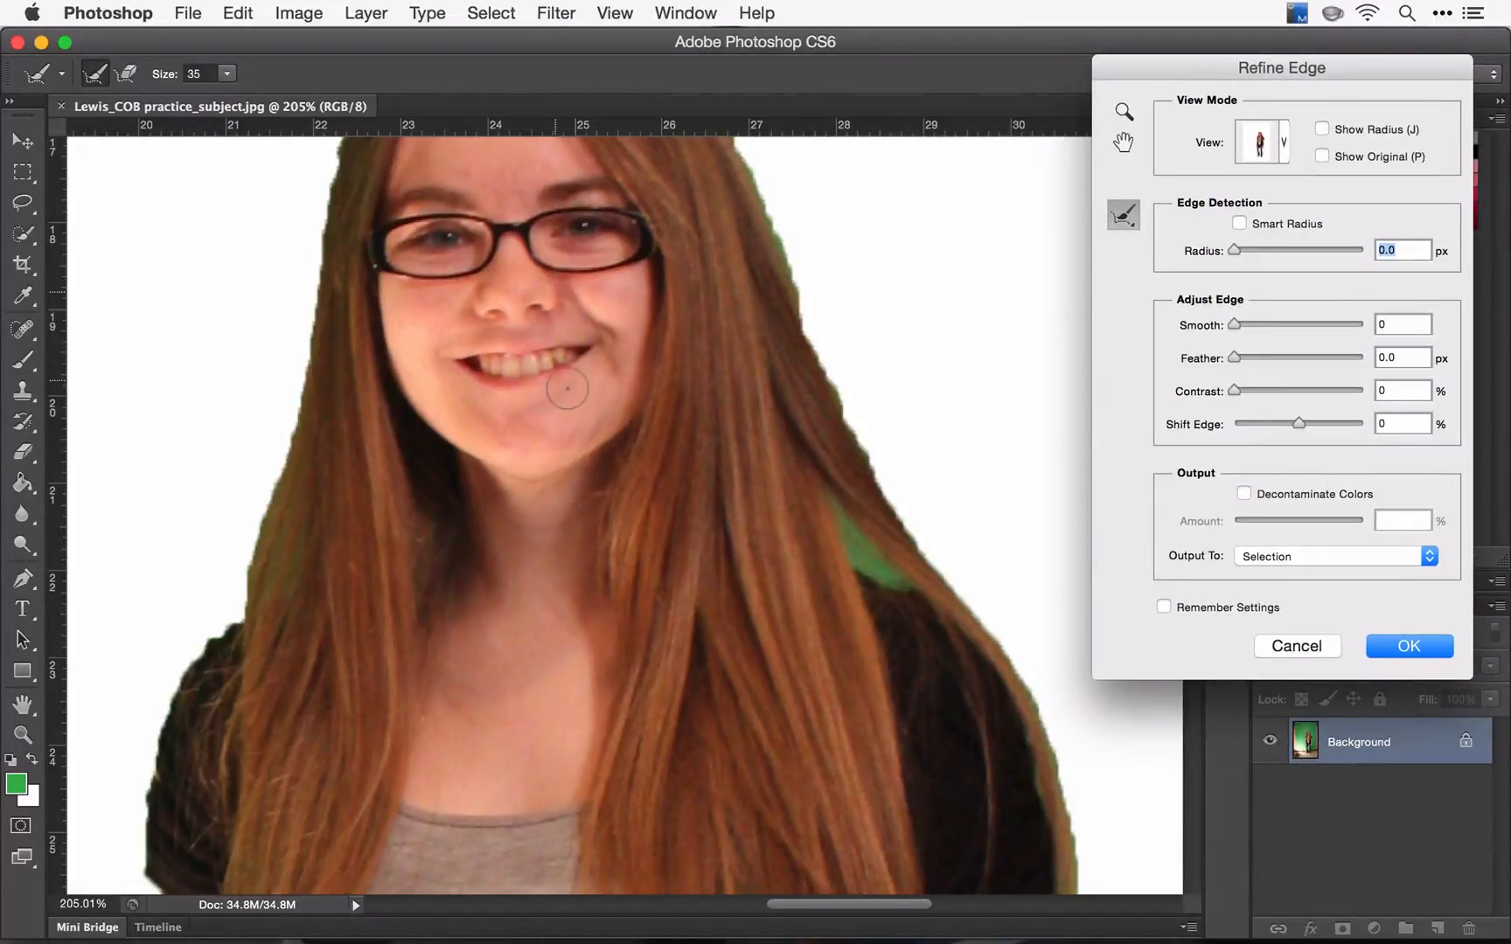
pyautogui.scroll(-3)
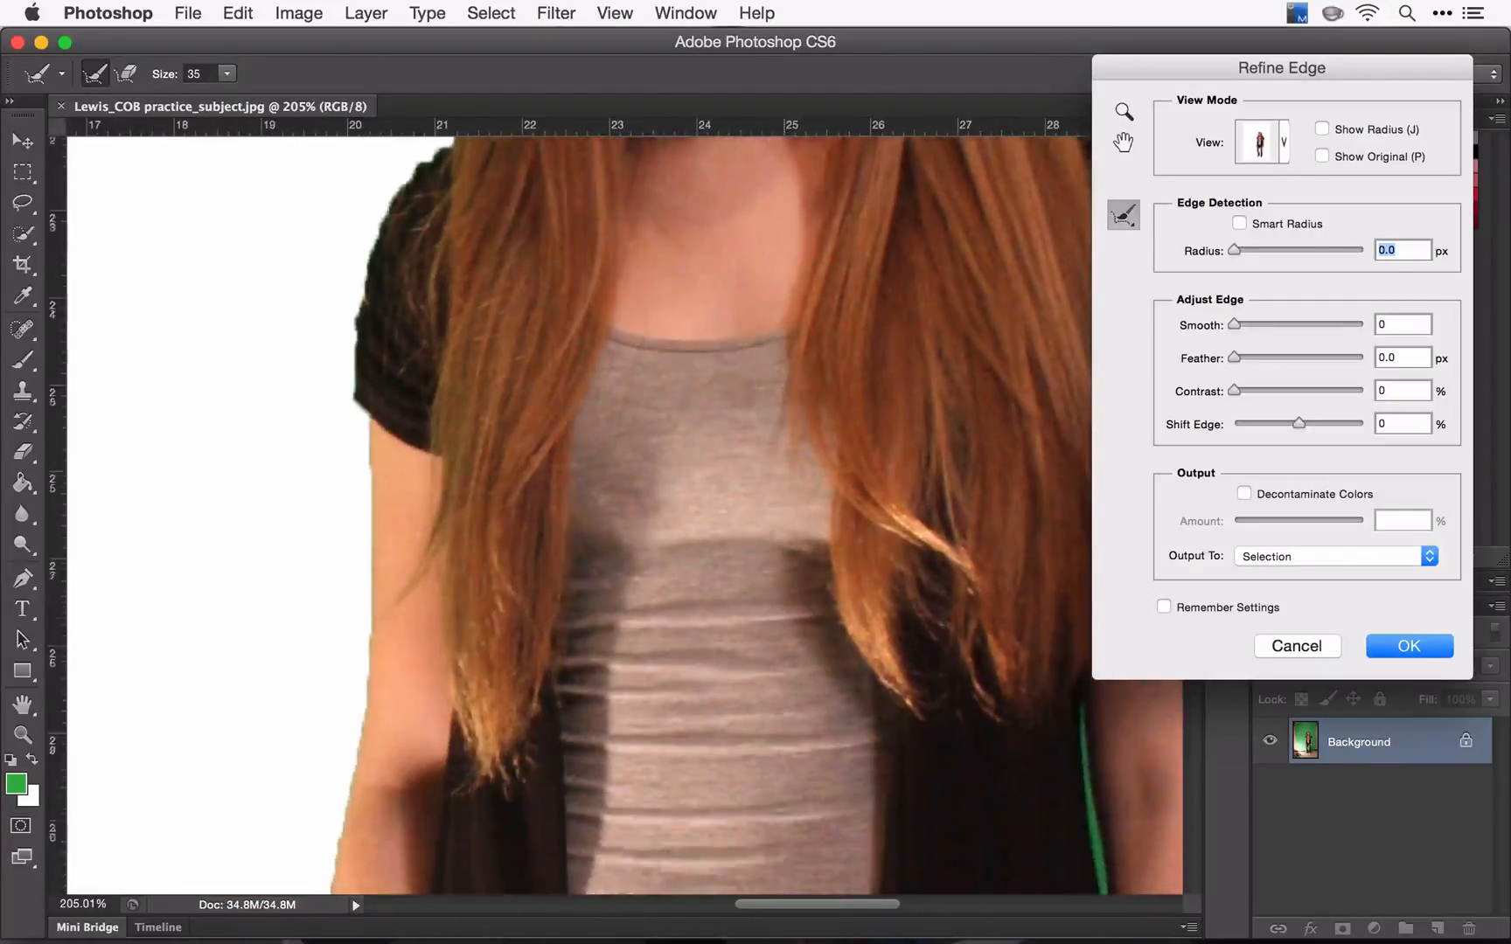
pyautogui.scroll(-3)
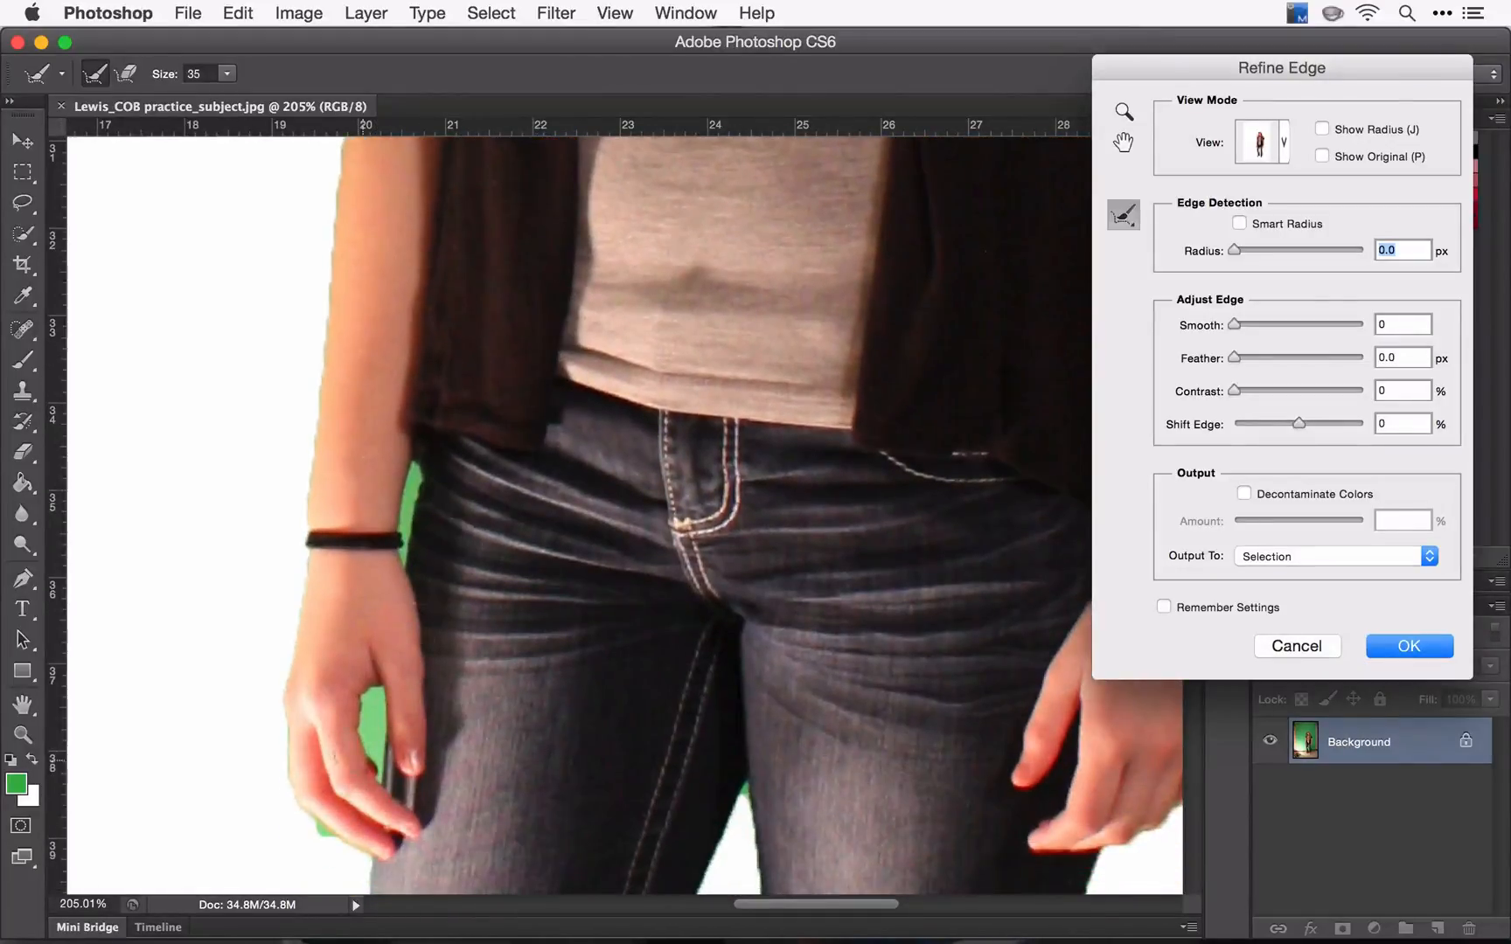
pyautogui.moveTo(472, 621)
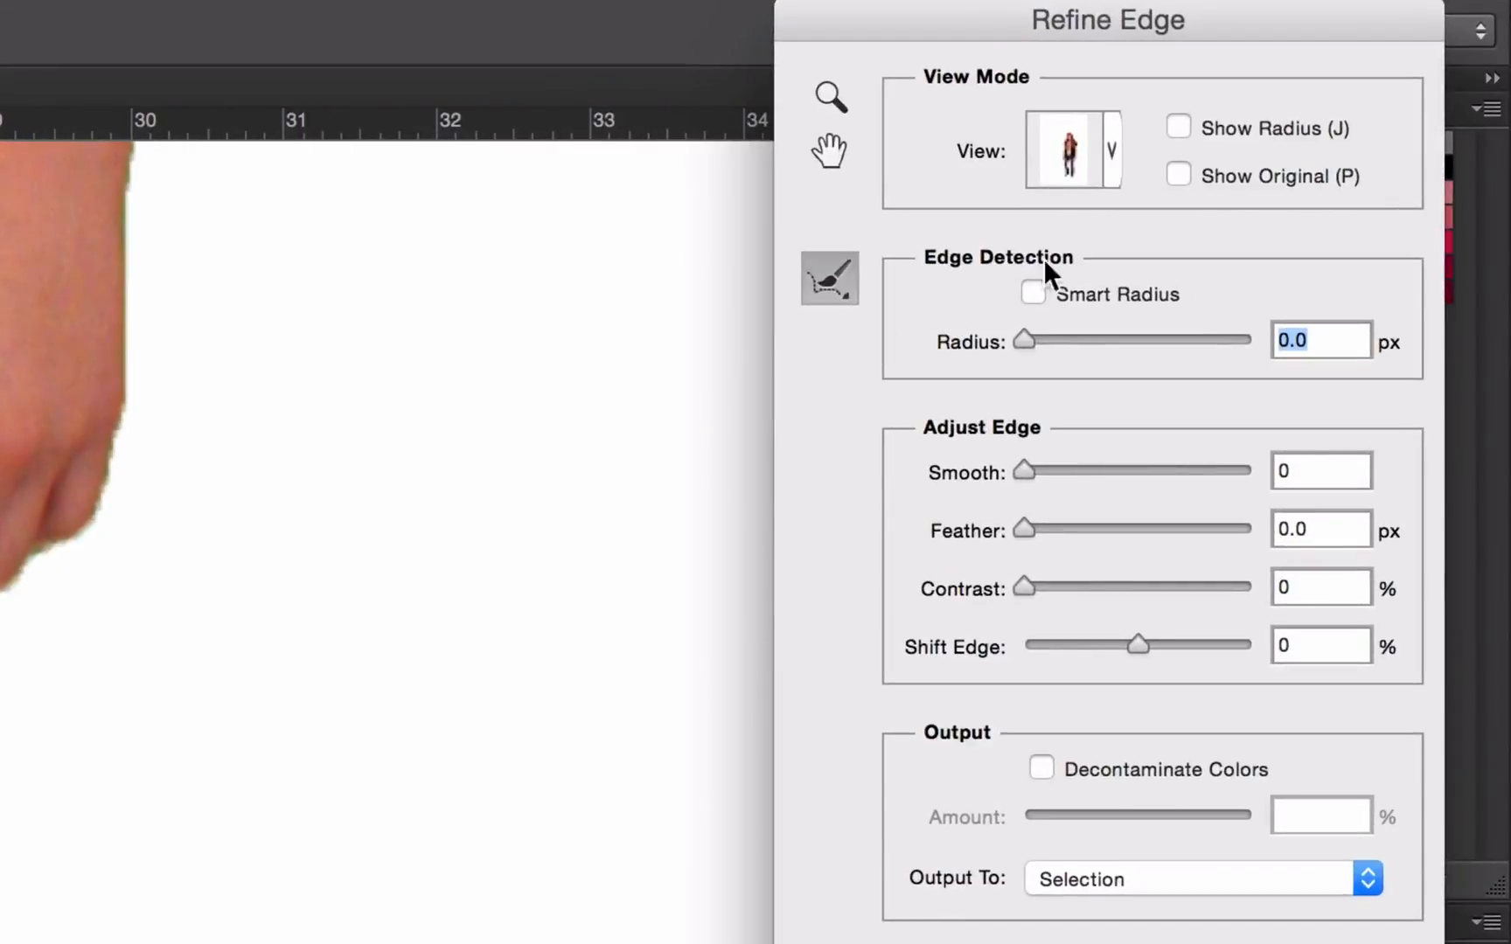
# Enable Smart Radius at 1.2 px and raise edge smoothing to 9.
pyautogui.click(1031, 294)
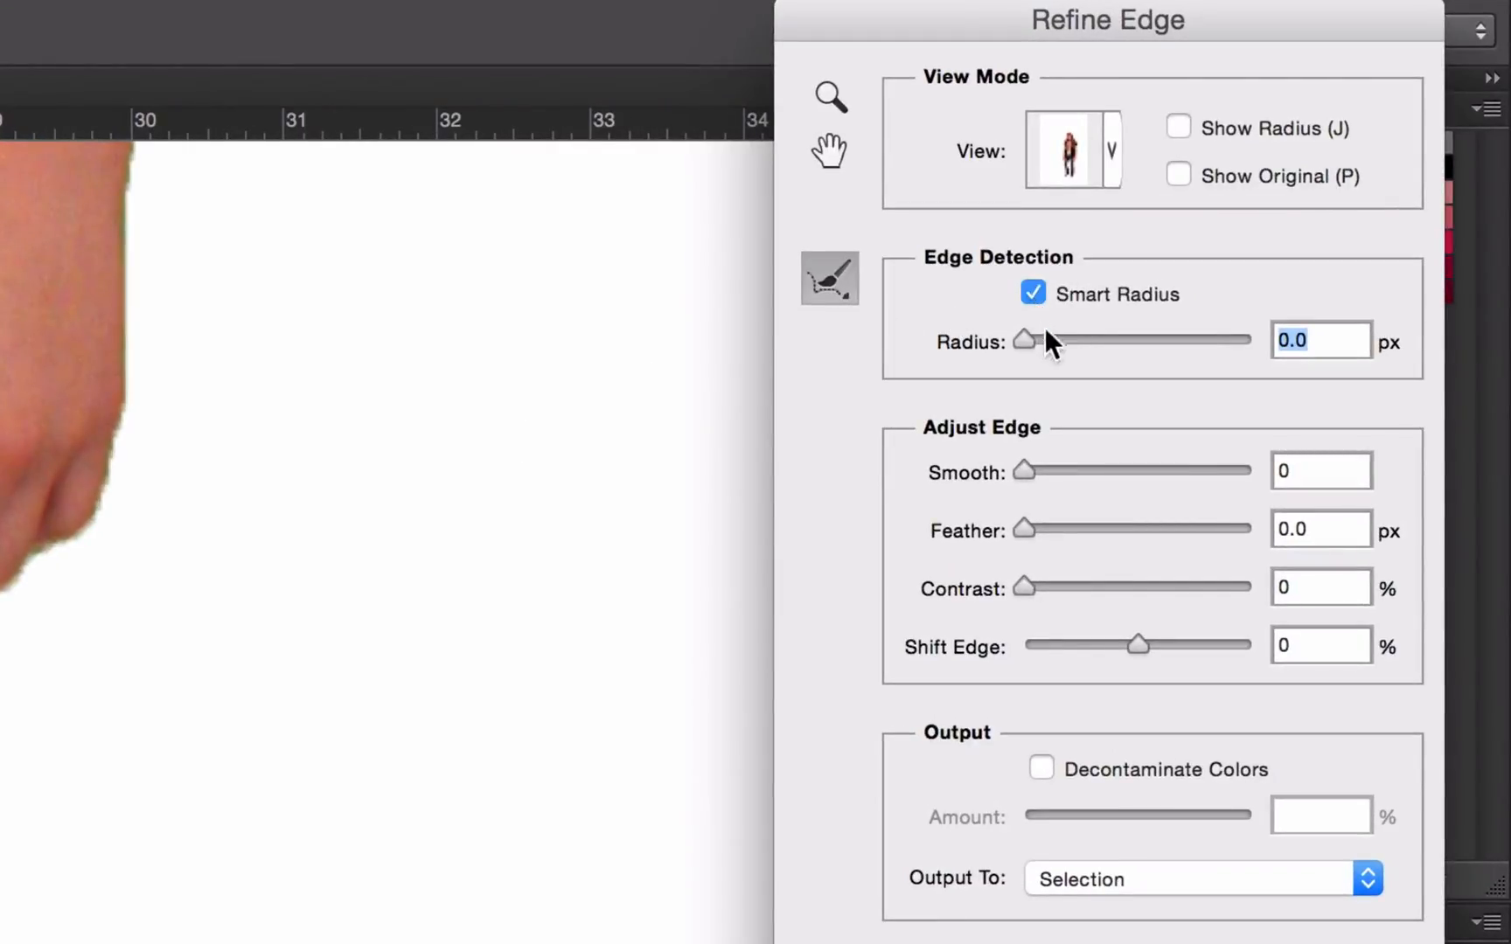
pyautogui.moveTo(1025, 341); pyautogui.dragTo(1035, 341)
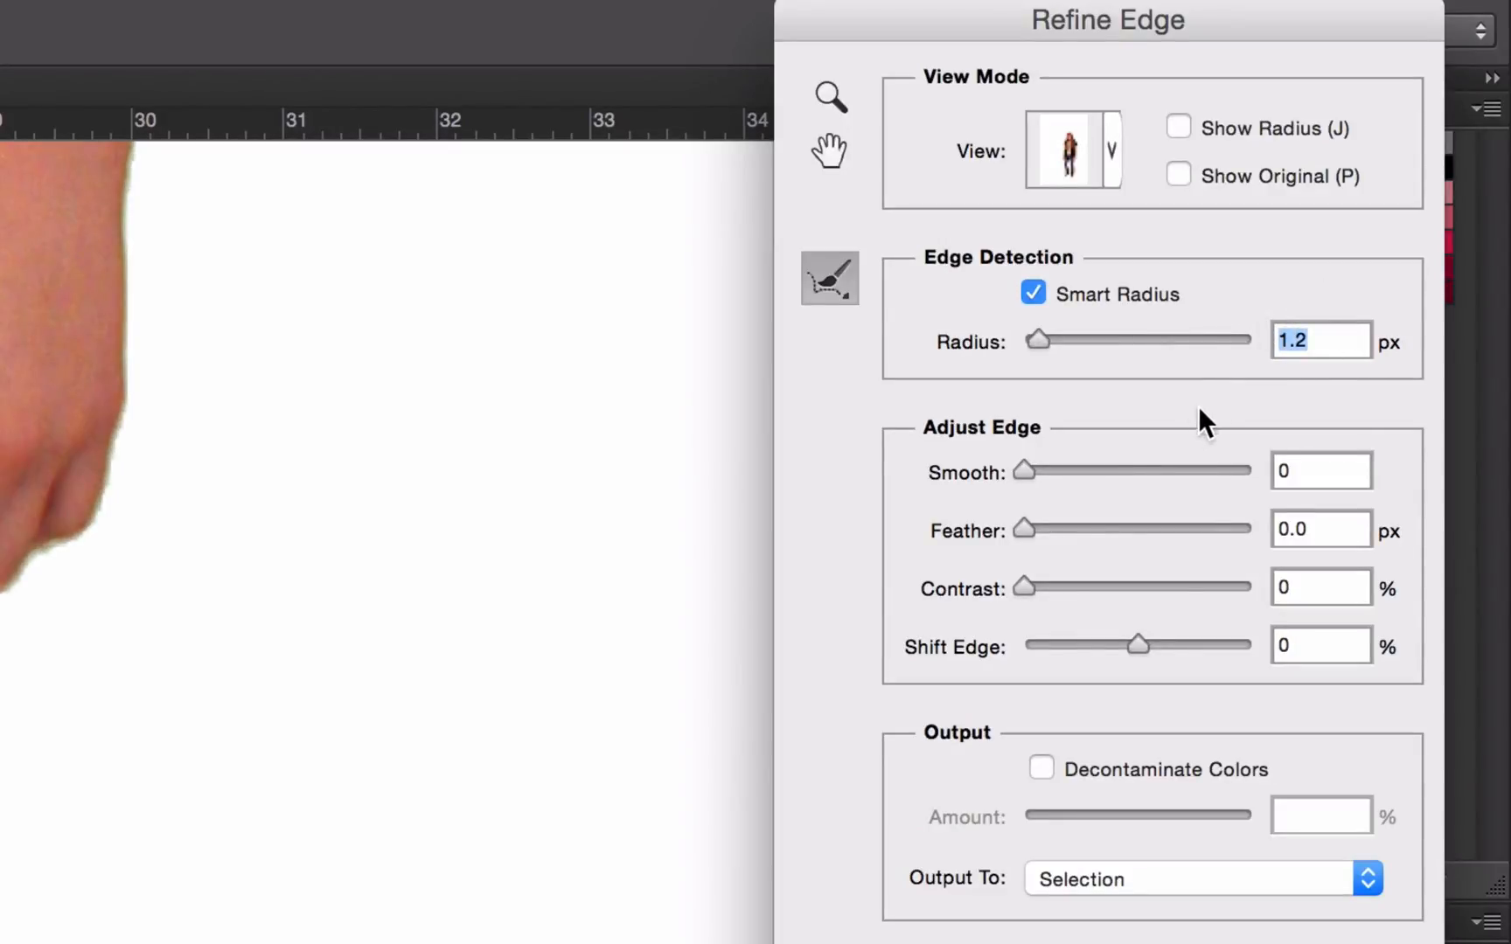
pyautogui.moveTo(765, 670)
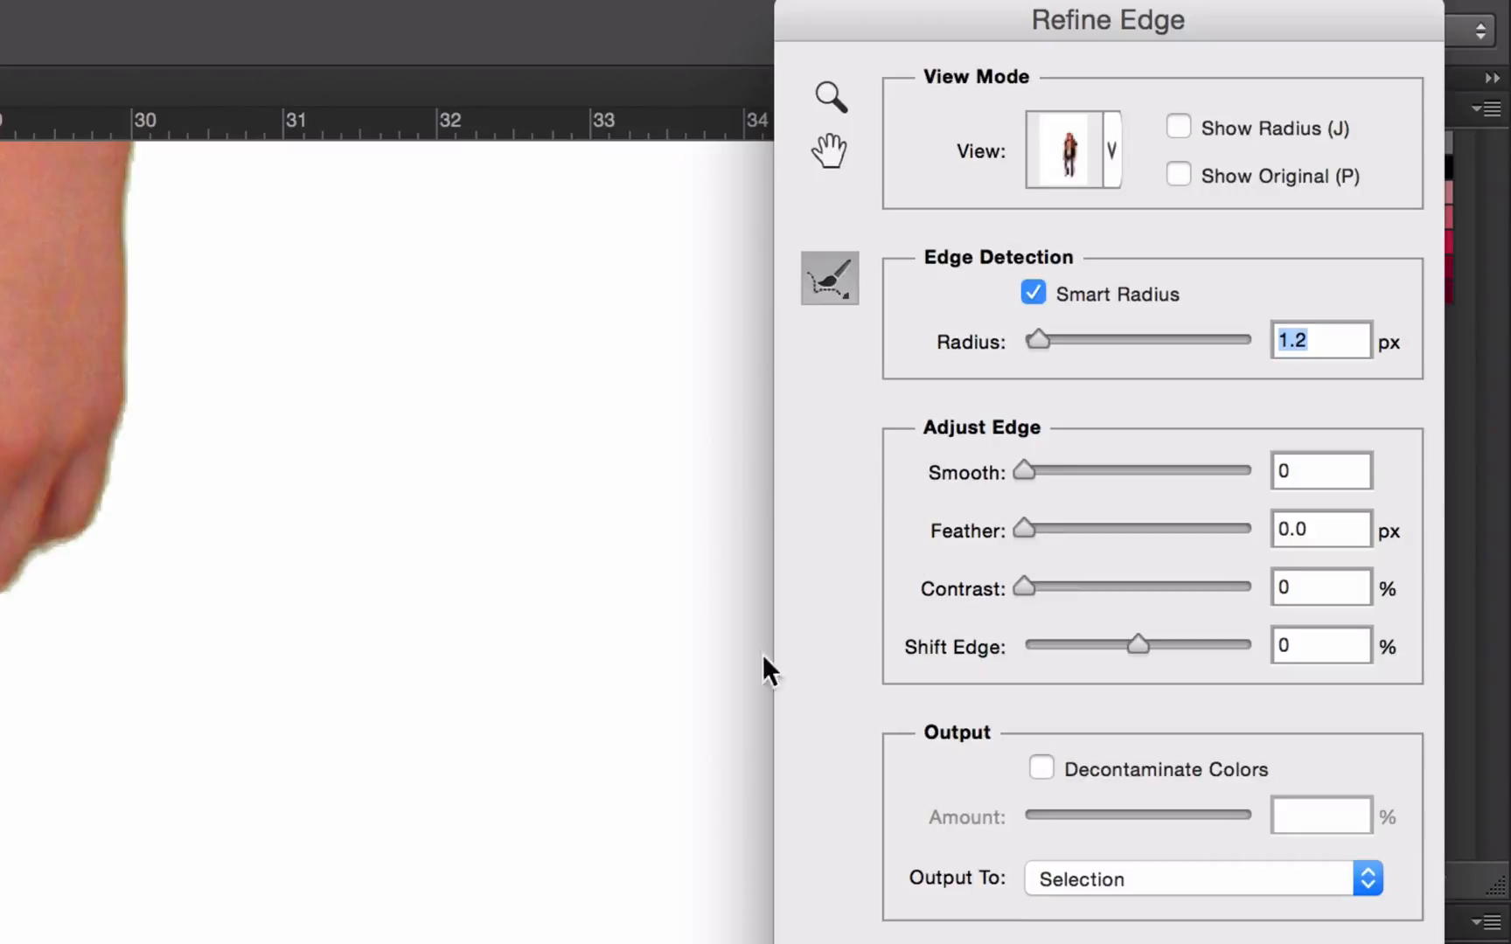
pyautogui.moveTo(1024, 482)
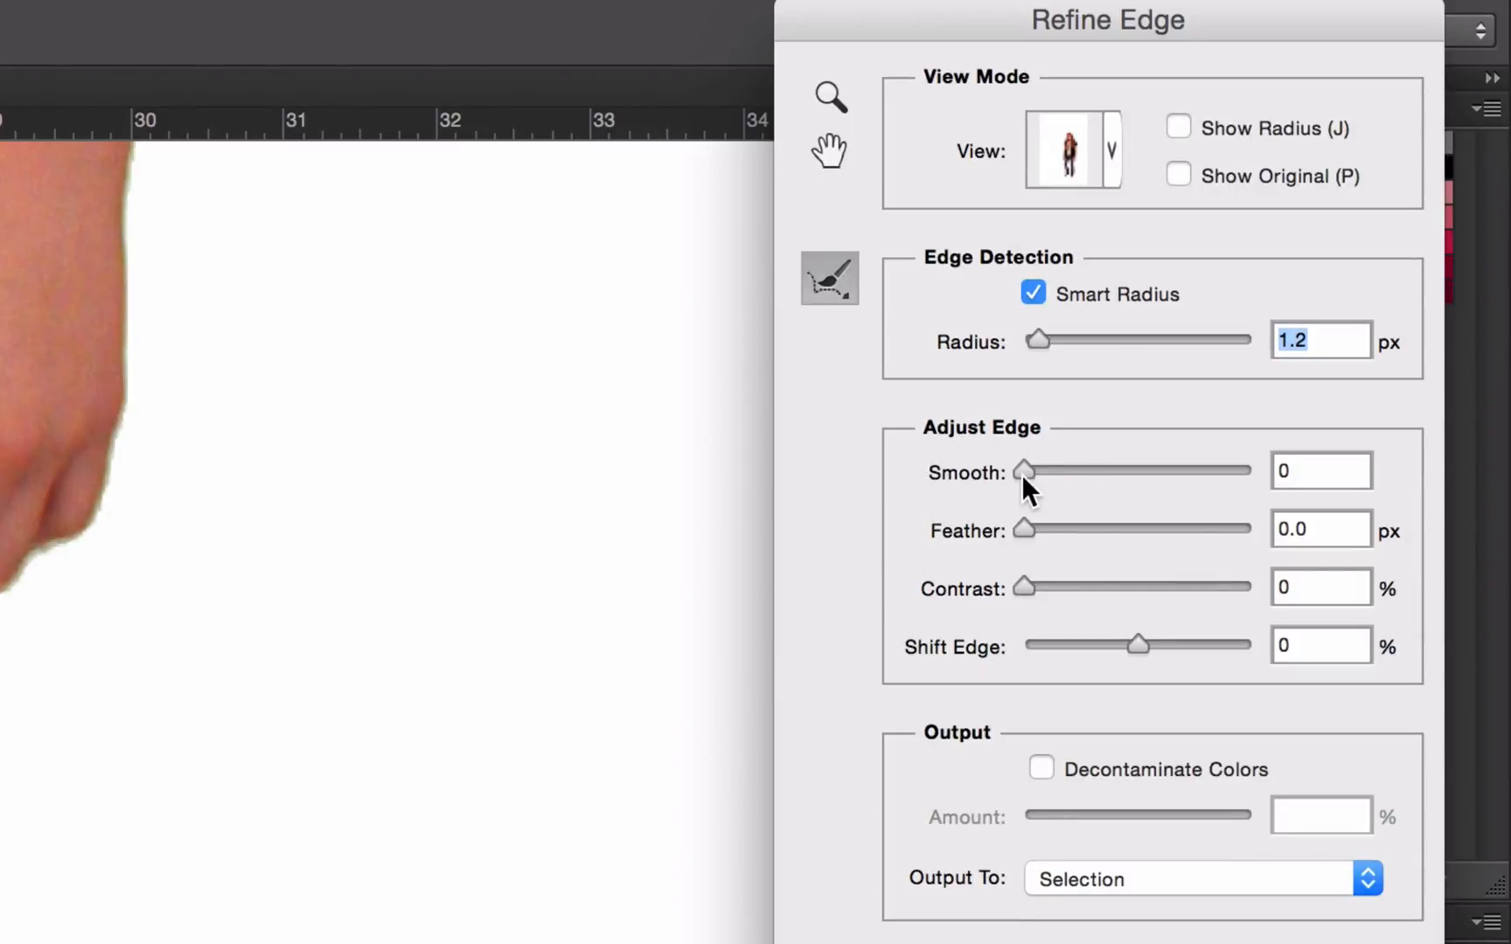
pyautogui.moveTo(1025, 471); pyautogui.dragTo(1041, 471)
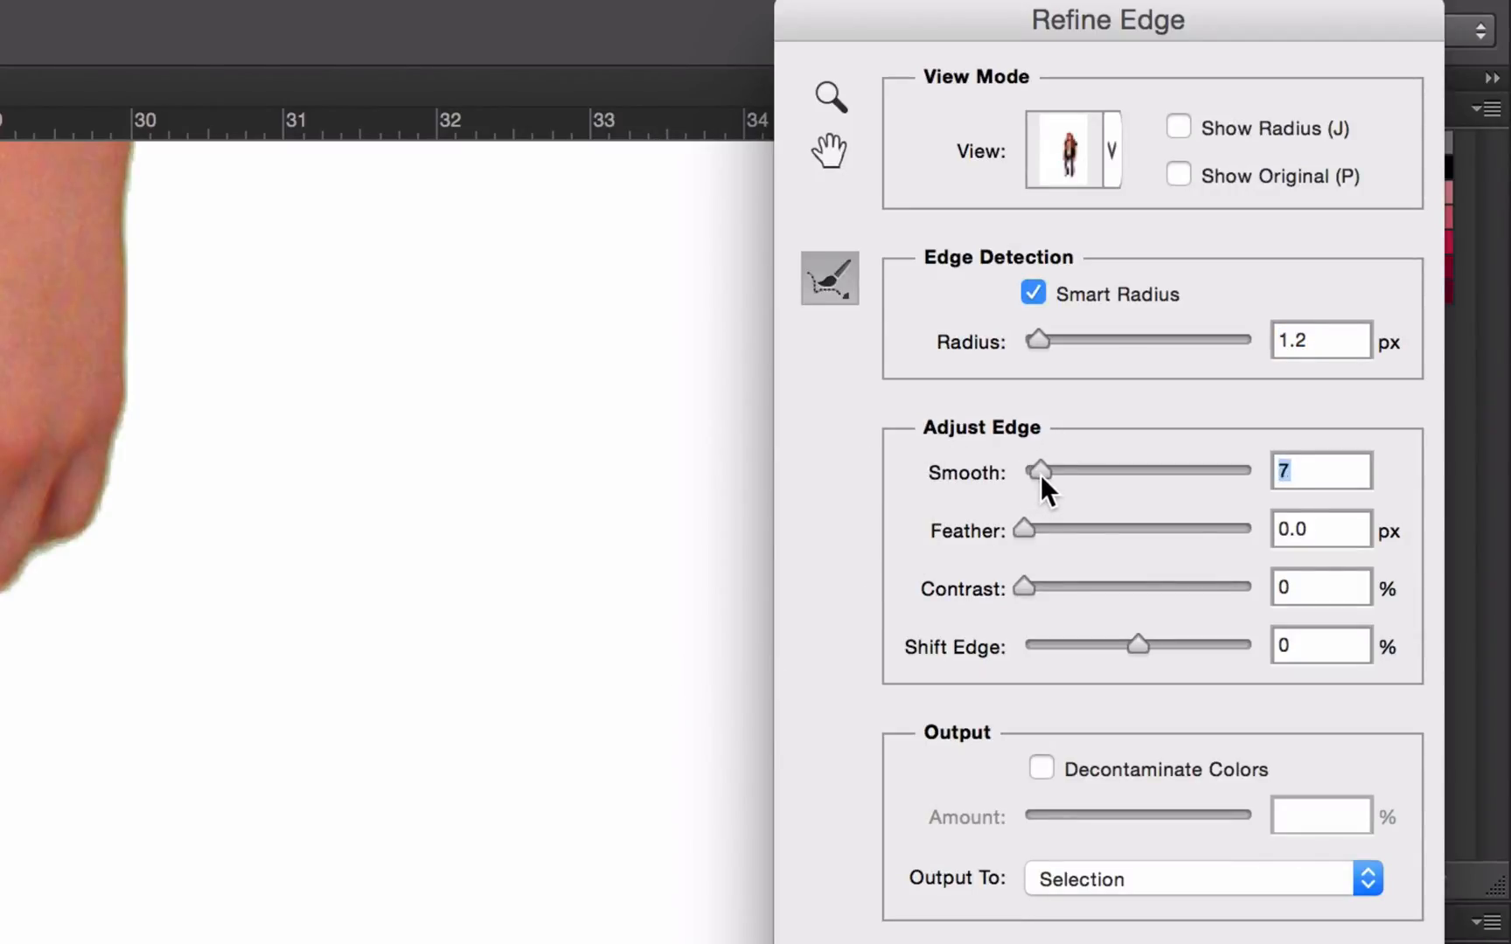
pyautogui.moveTo(1038, 471); pyautogui.dragTo(1049, 470)
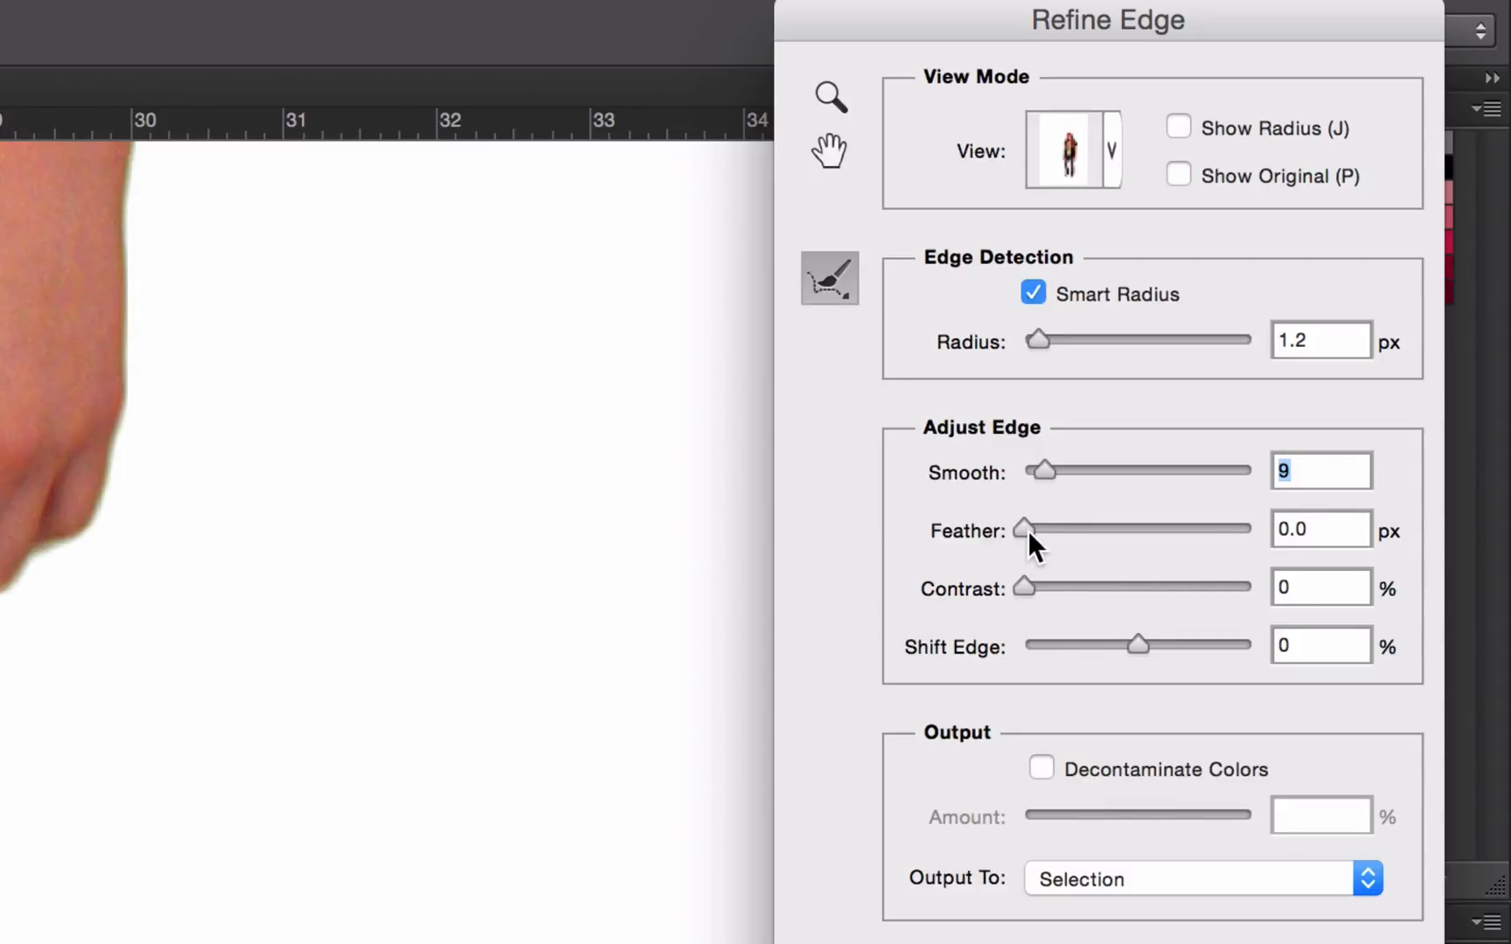
# Feather the edge by 1.5 px and enable 50% colour decontamination.
pyautogui.moveTo(1023, 530); pyautogui.dragTo(1042, 530)
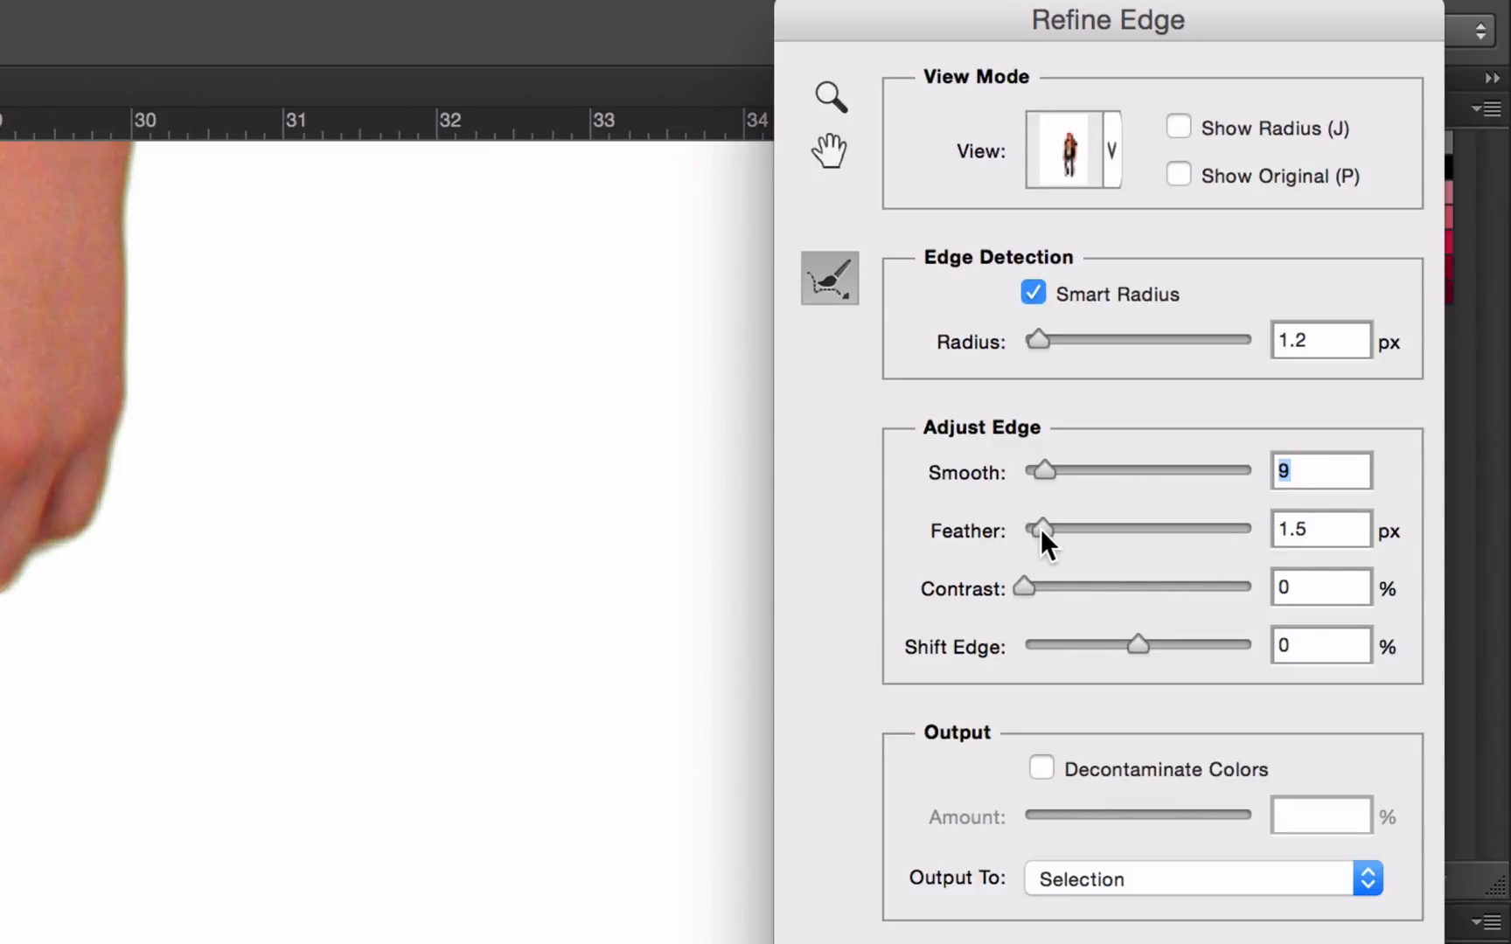
pyautogui.click(1320, 529)
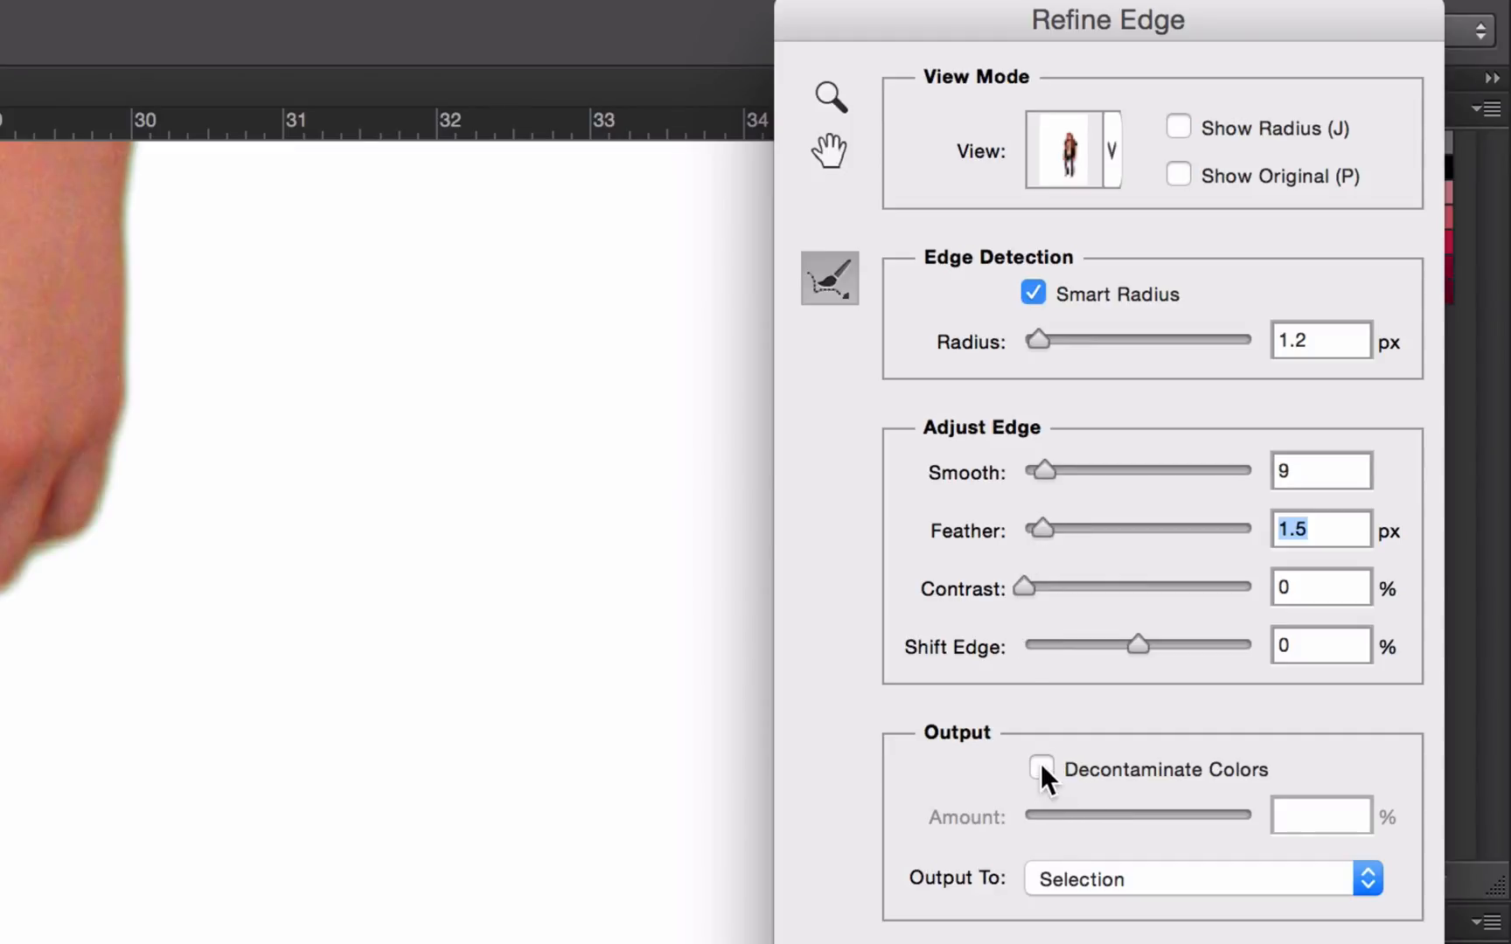
pyautogui.click(1040, 769)
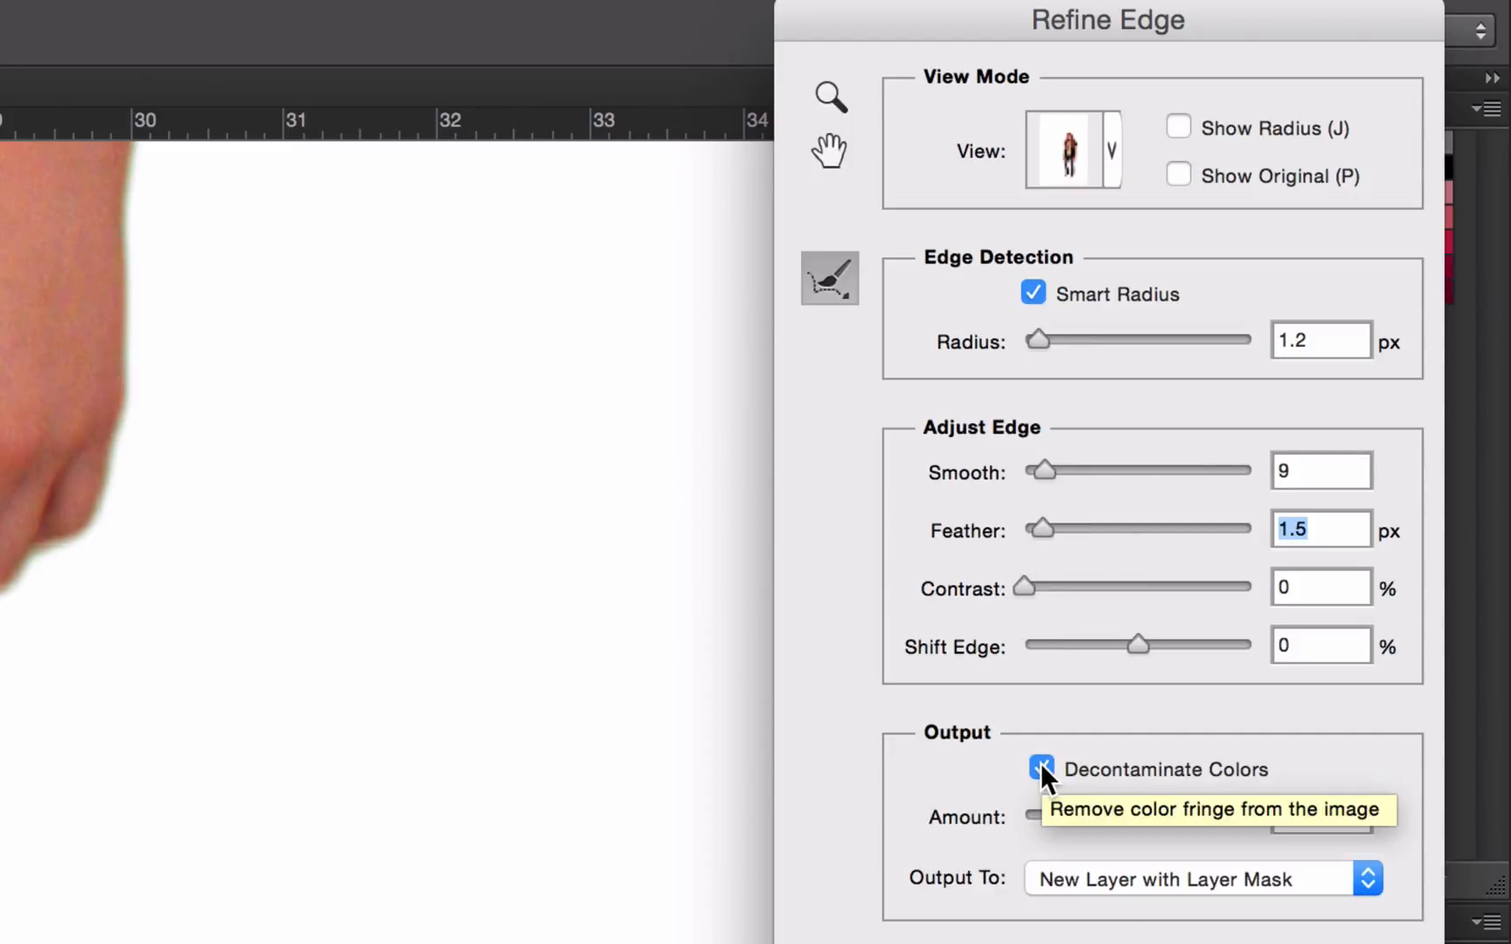
pyautogui.click(1040, 769)
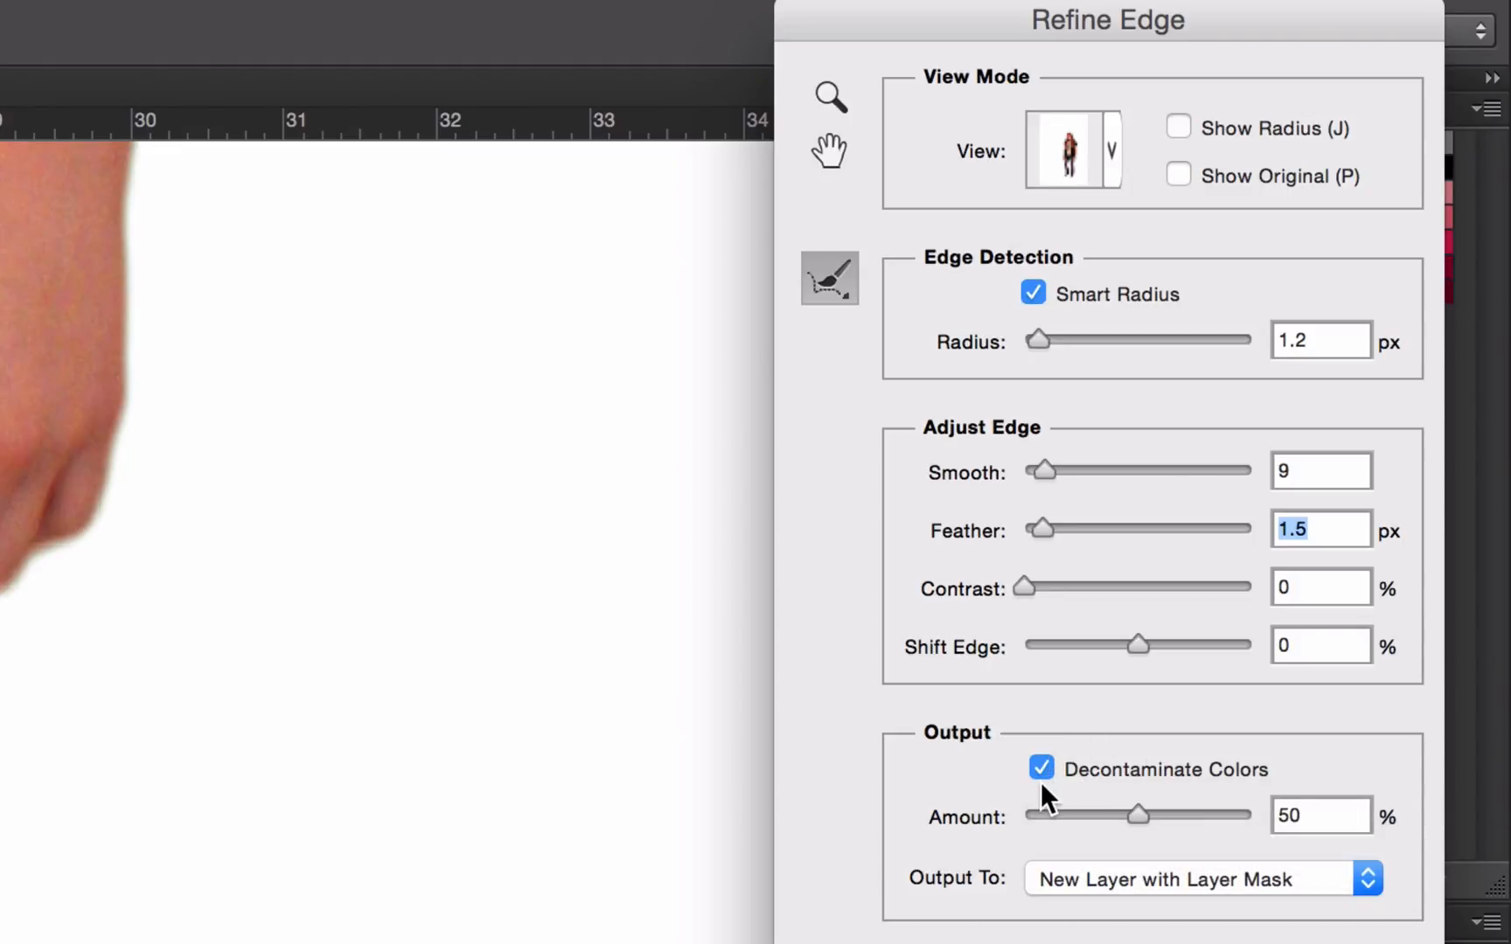
pyautogui.moveTo(873, 294)
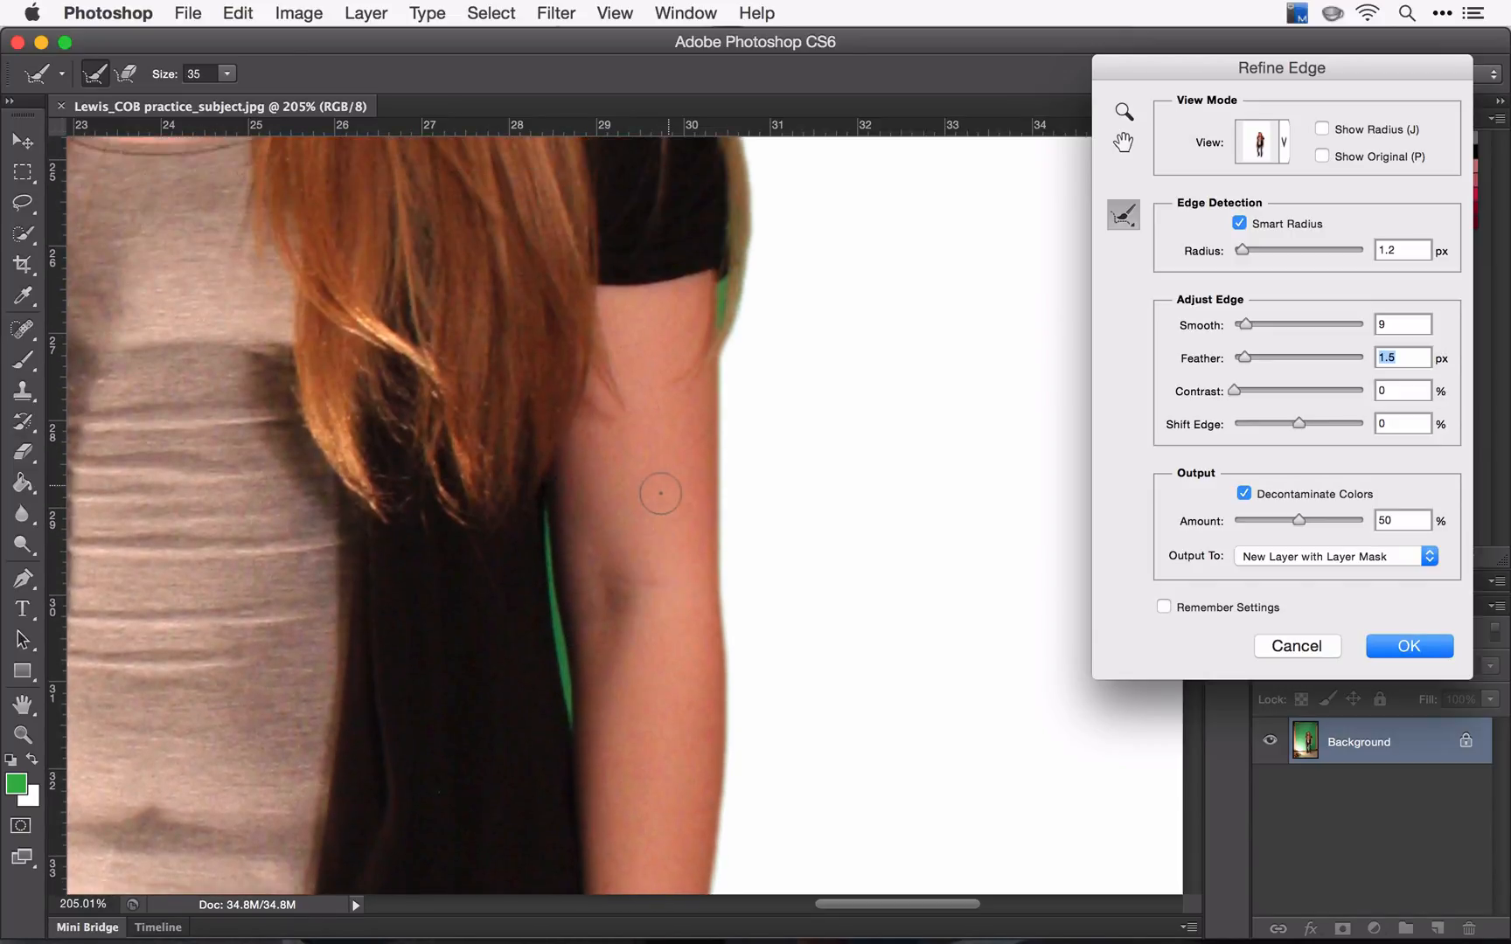
# Brush the Refine Radius tool along the arm and sleeve edges to remove green fringe.
pyautogui.moveTo(659, 495); pyautogui.dragTo(568, 580)
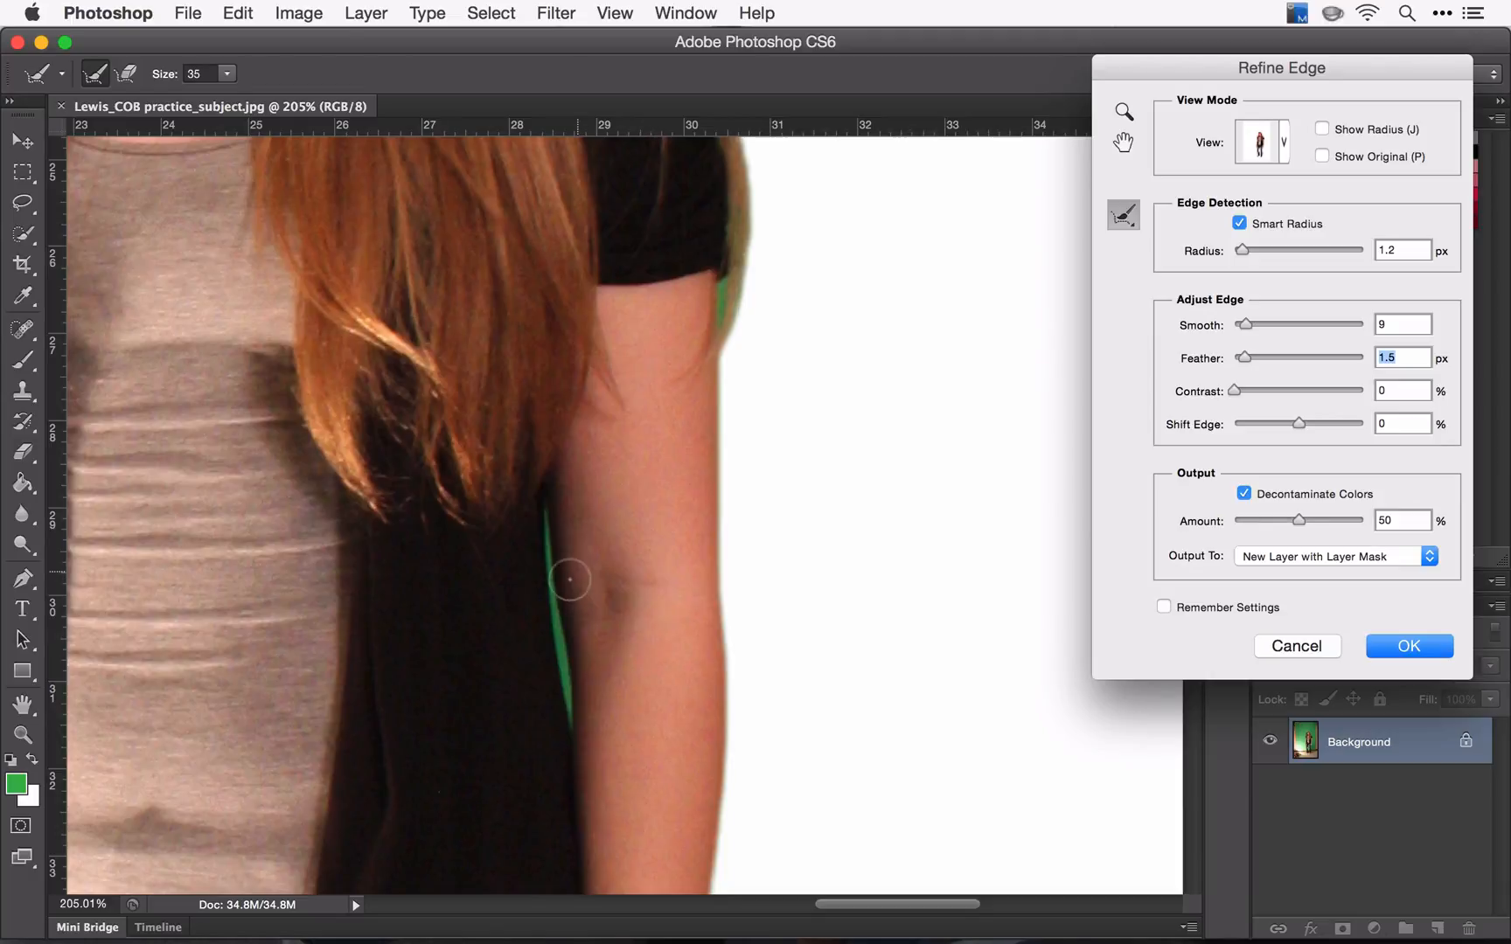
pyautogui.moveTo(541, 532)
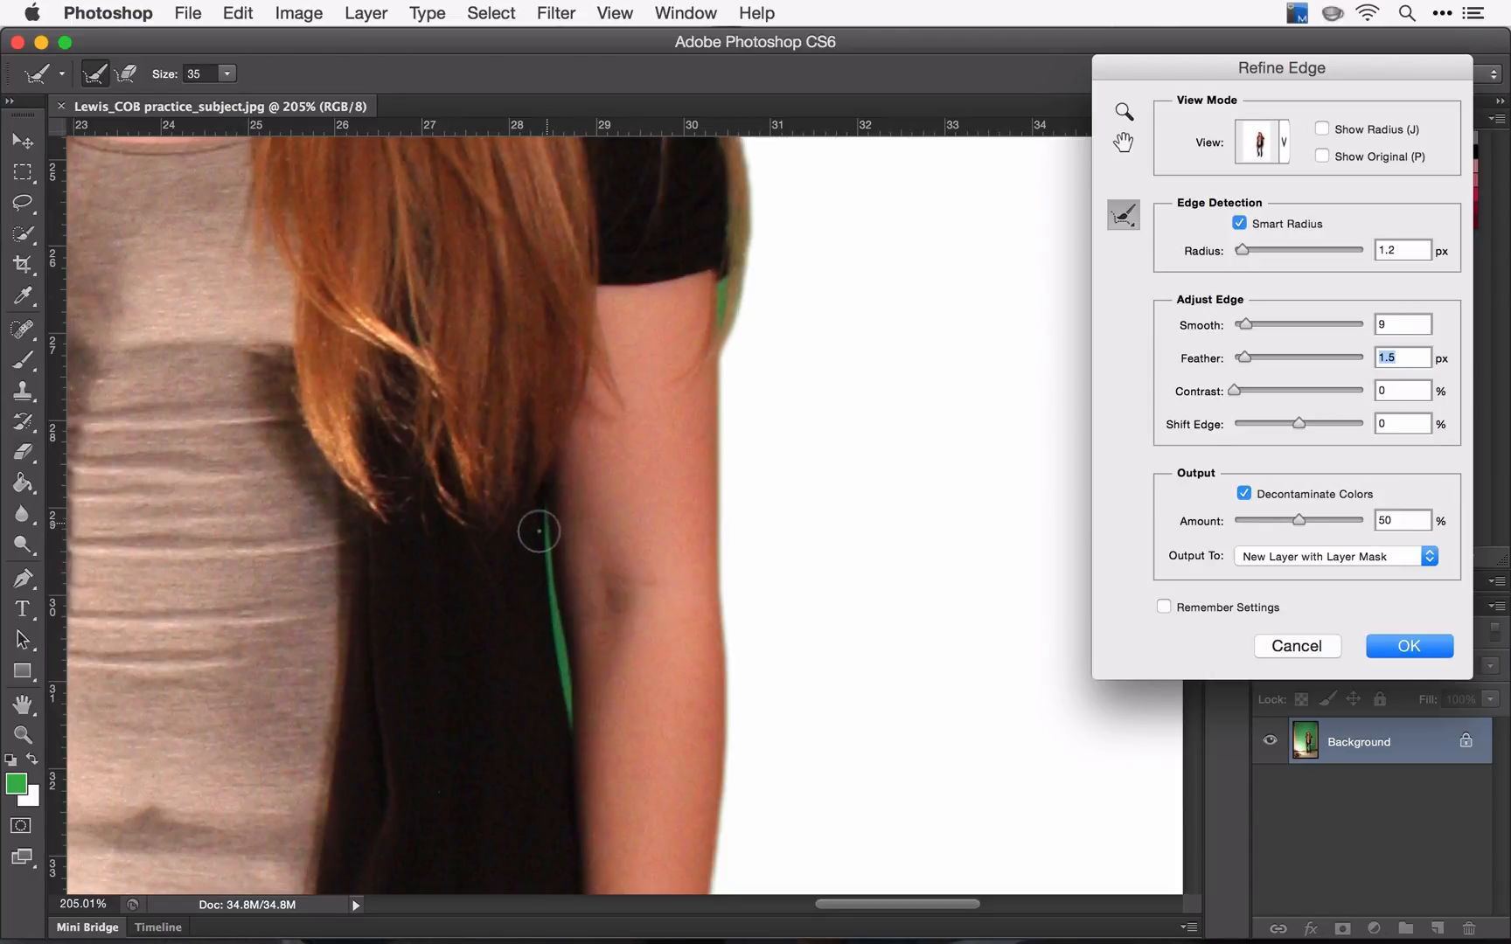
pyautogui.moveTo(535, 549)
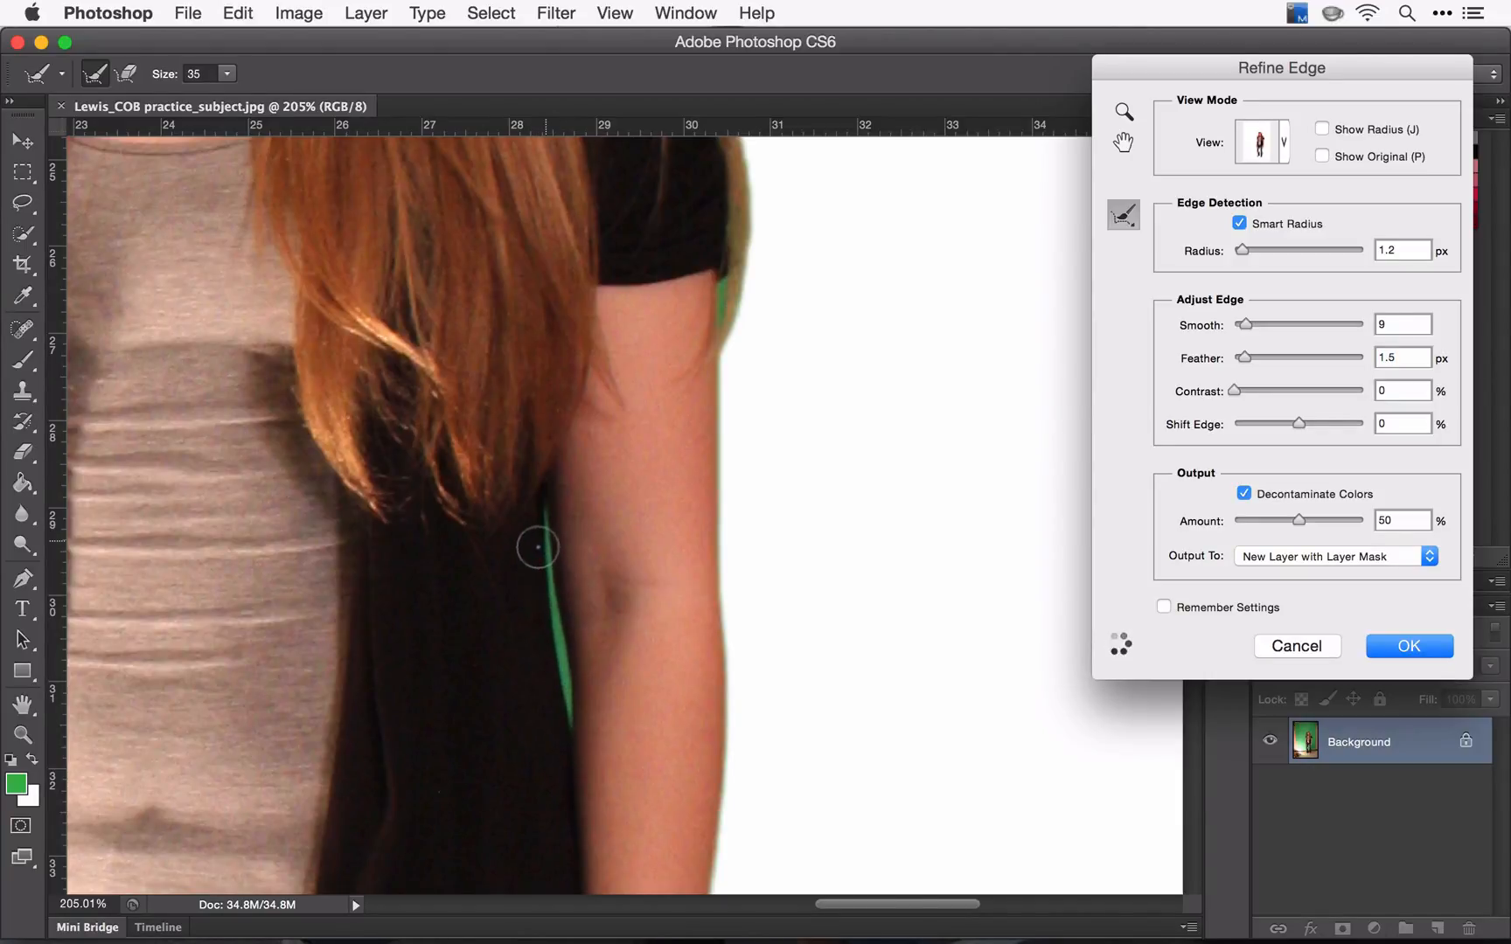
pyautogui.moveTo(537, 547); pyautogui.dragTo(563, 727)
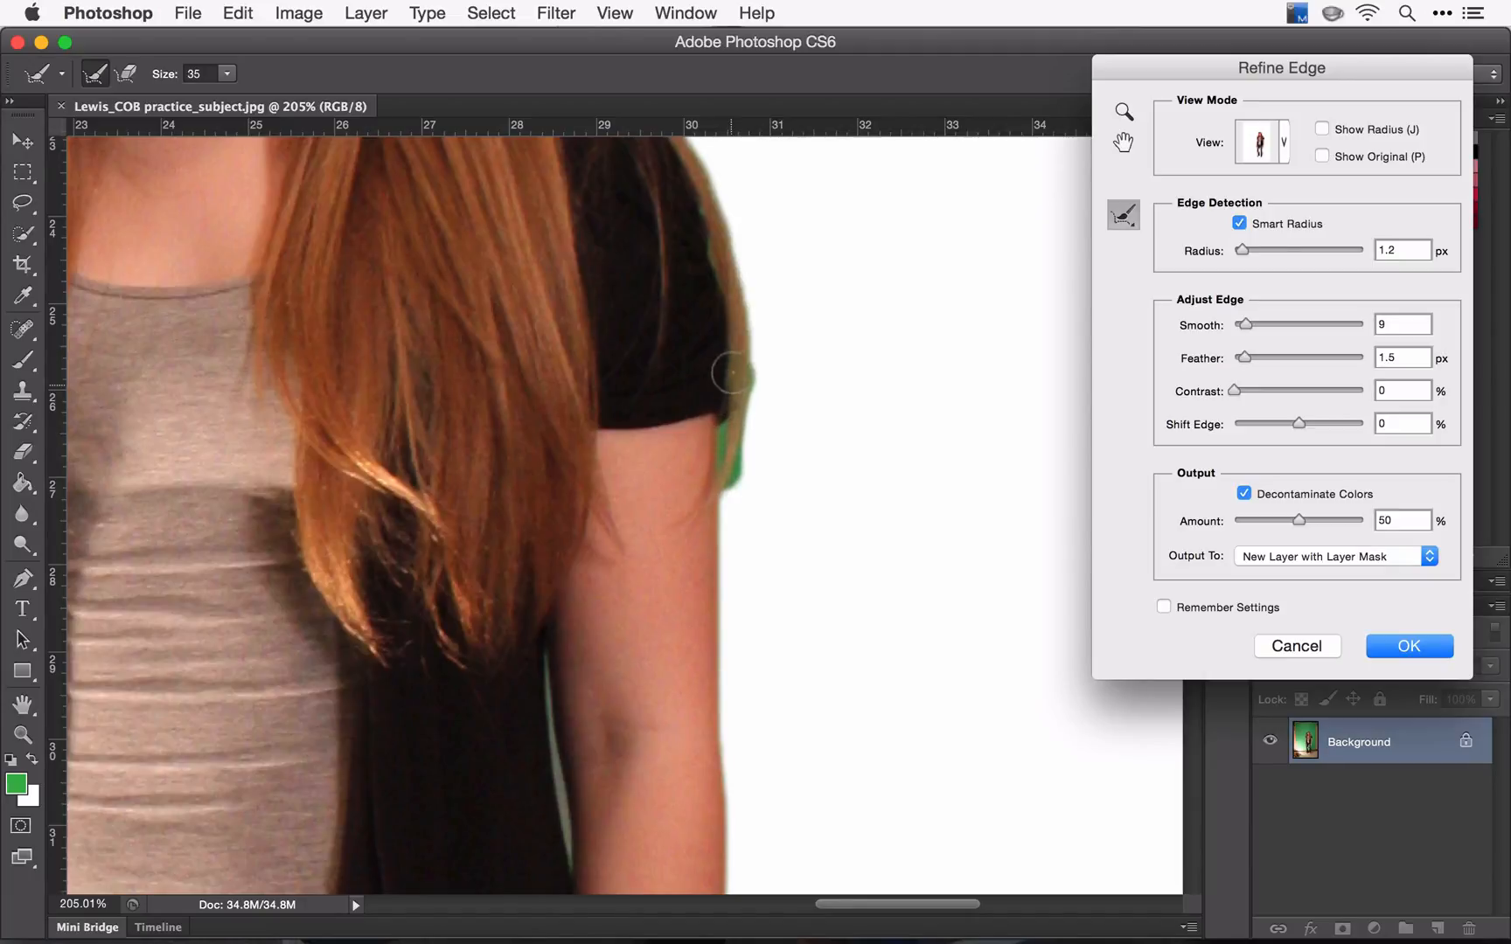
pyautogui.moveTo(731, 374); pyautogui.dragTo(715, 289)
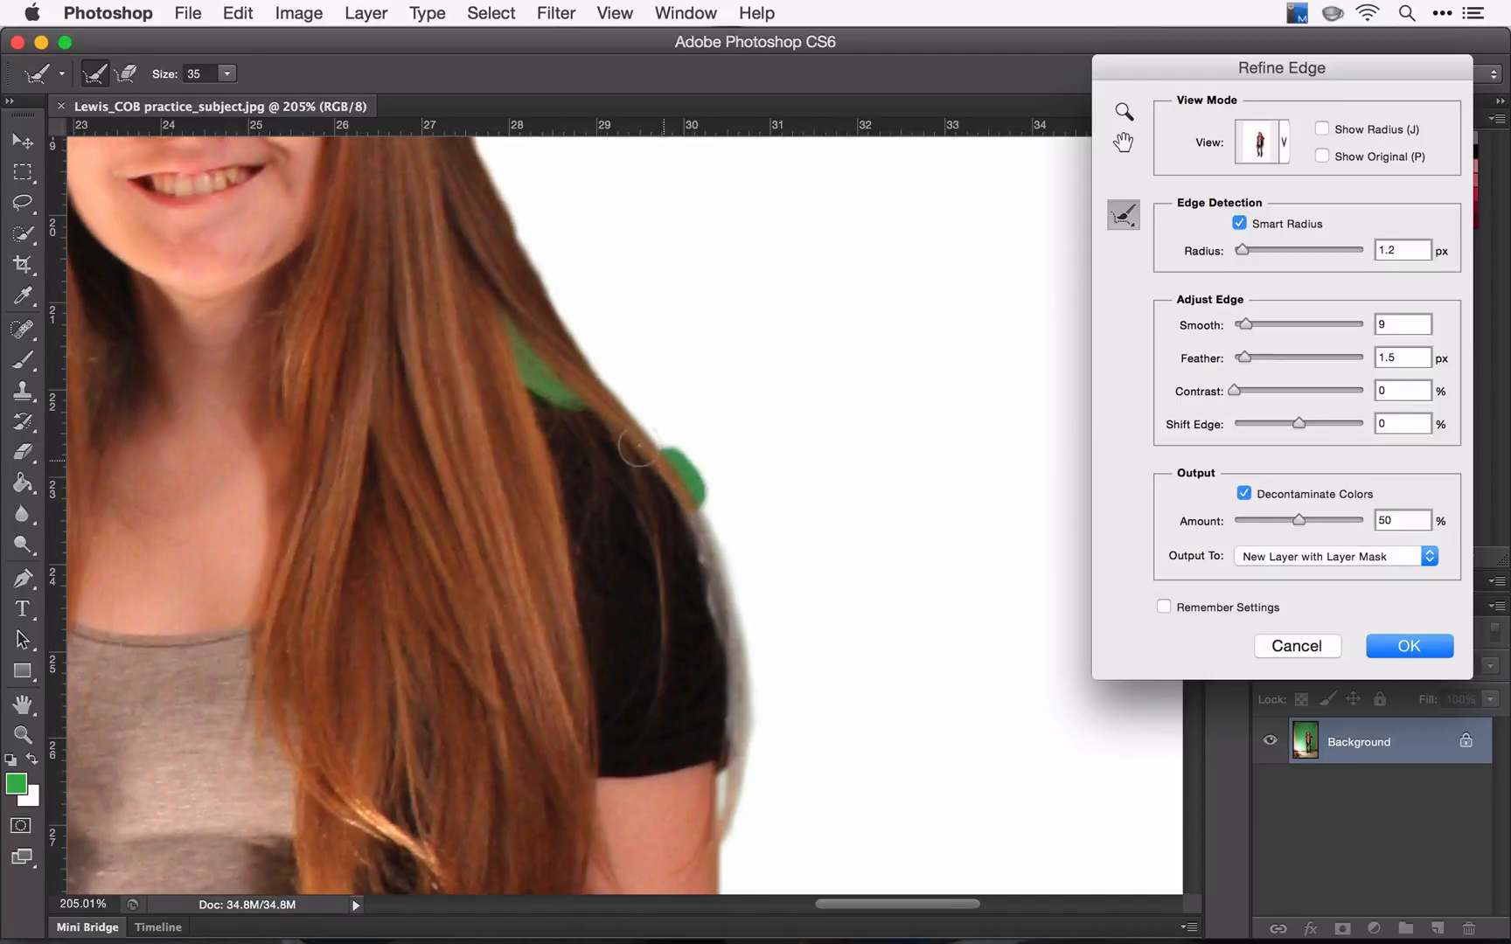
# Refine the hair edges over the shoulder and across the crown of the head.
pyautogui.moveTo(640, 453); pyautogui.dragTo(540, 280)
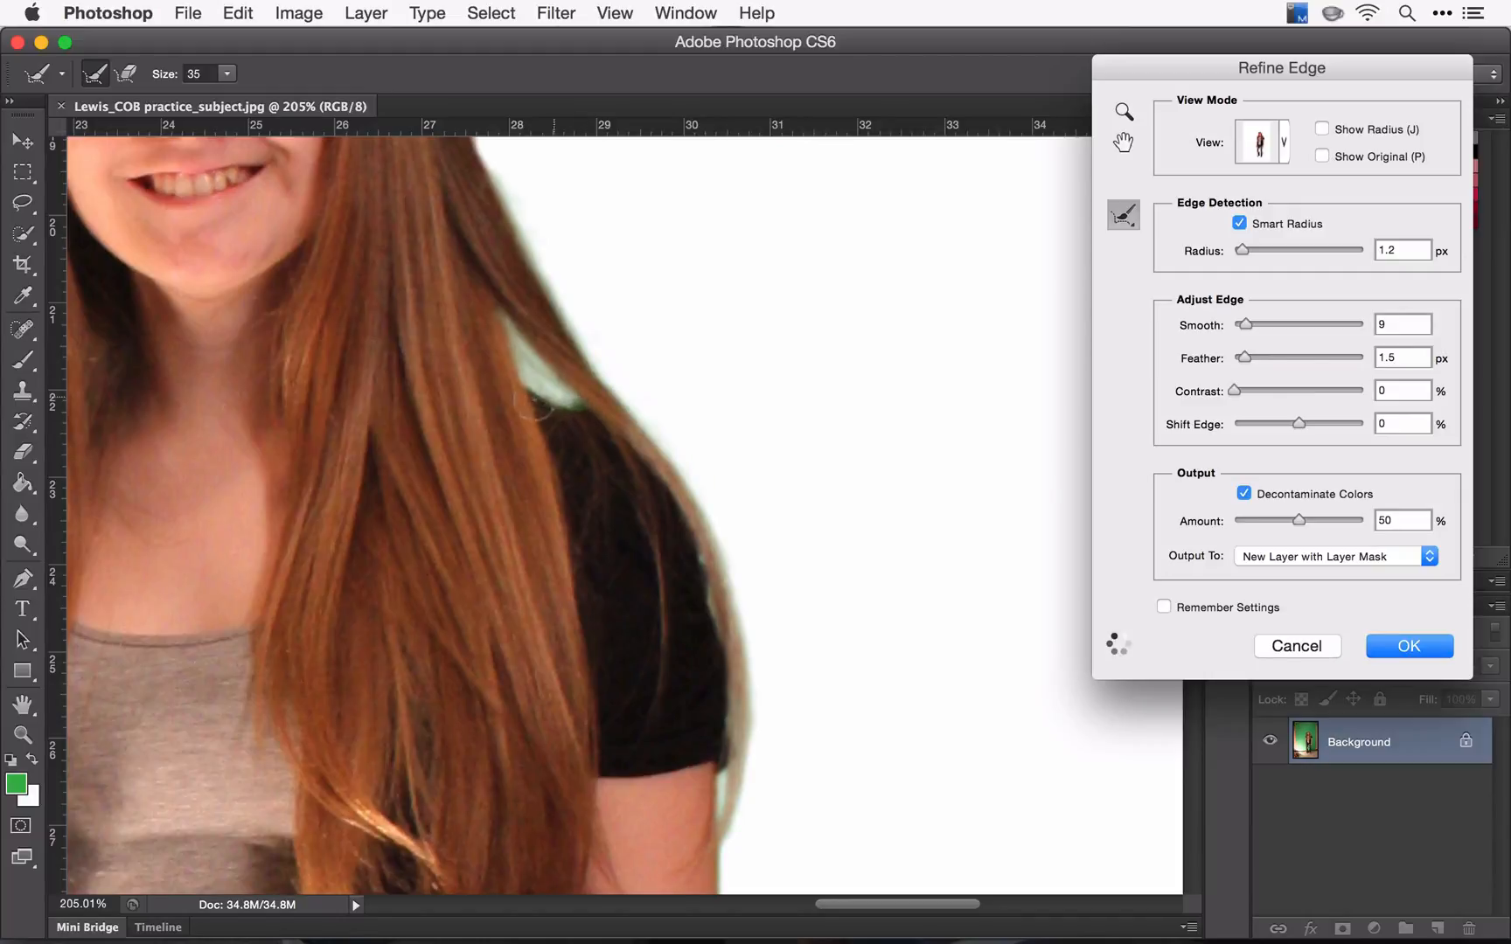
pyautogui.moveTo(540, 404); pyautogui.dragTo(593, 414)
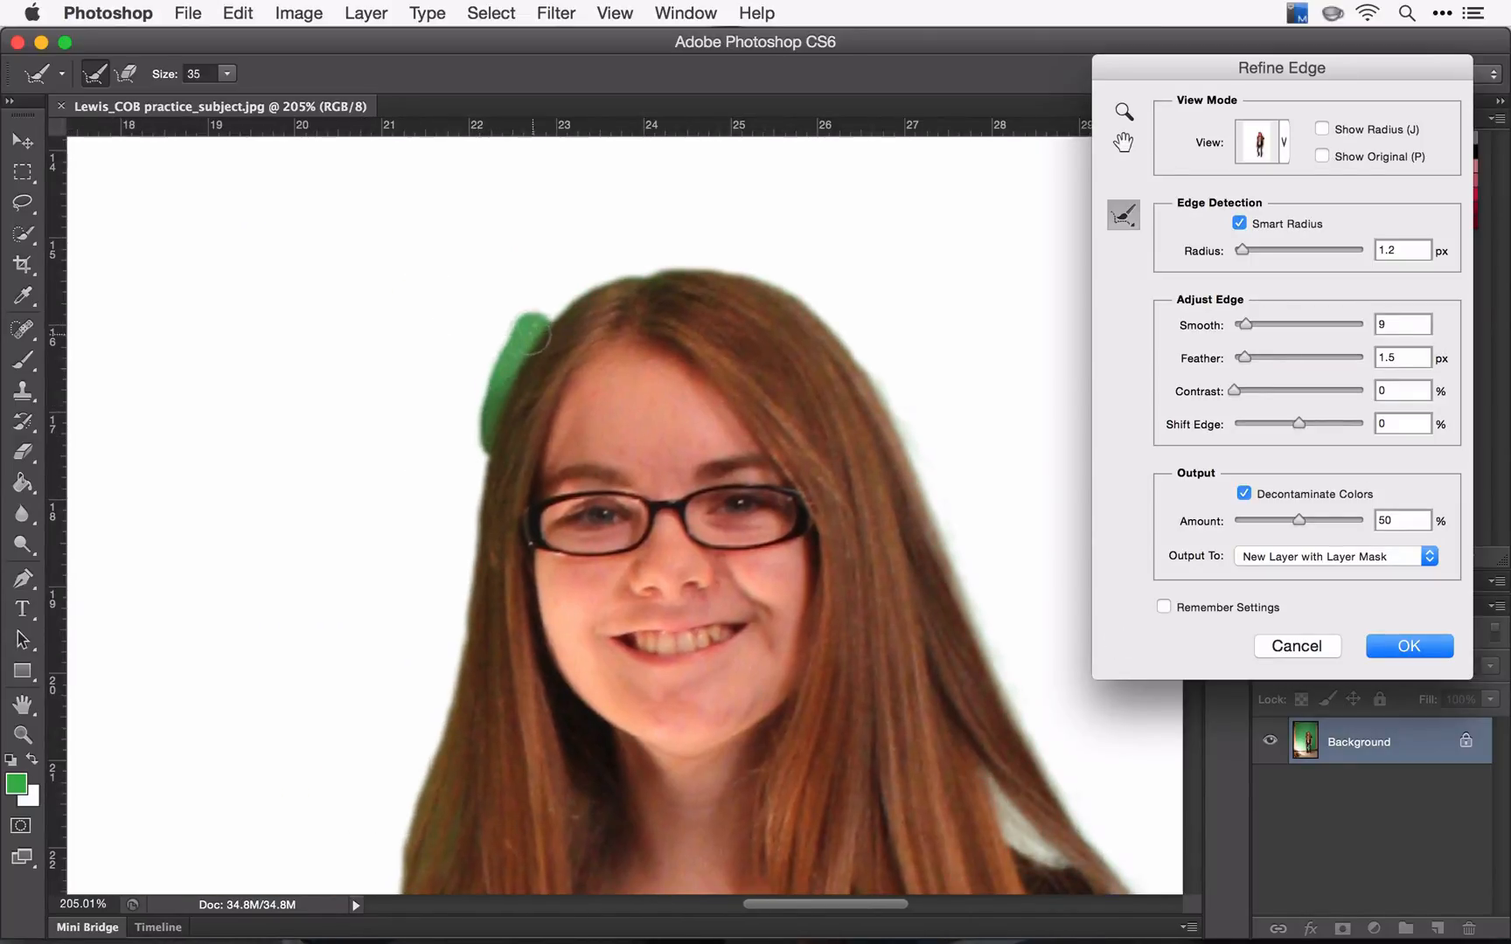
pyautogui.moveTo(524, 333); pyautogui.dragTo(758, 298)
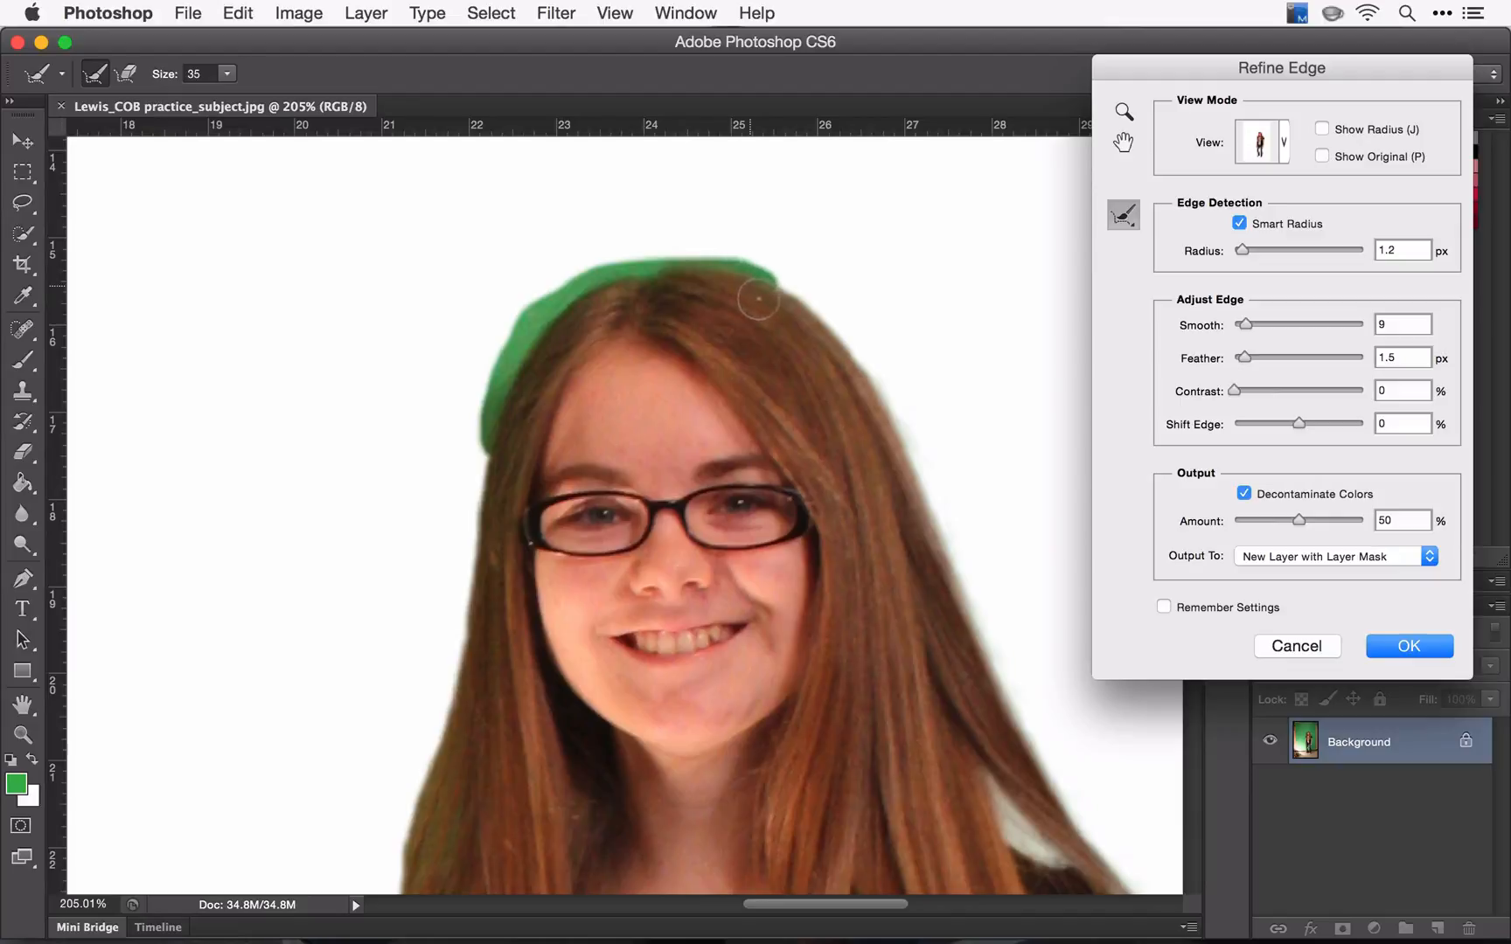
pyautogui.moveTo(759, 299); pyautogui.dragTo(846, 388)
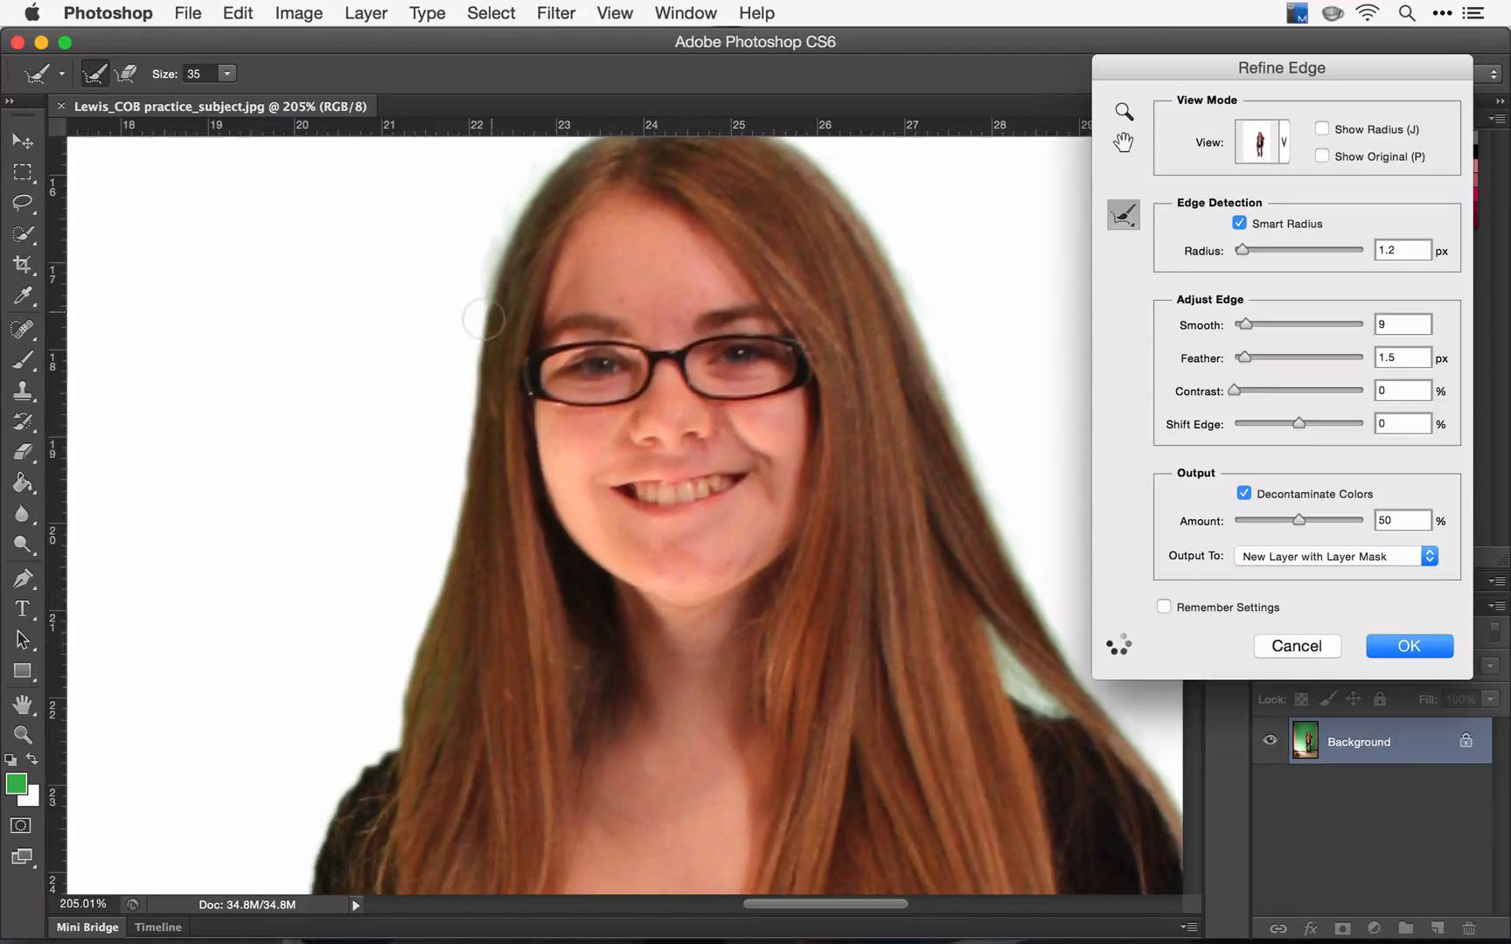
# Refine the hair edge beside the face and continue down its length.
pyautogui.moveTo(479, 318); pyautogui.dragTo(467, 400)
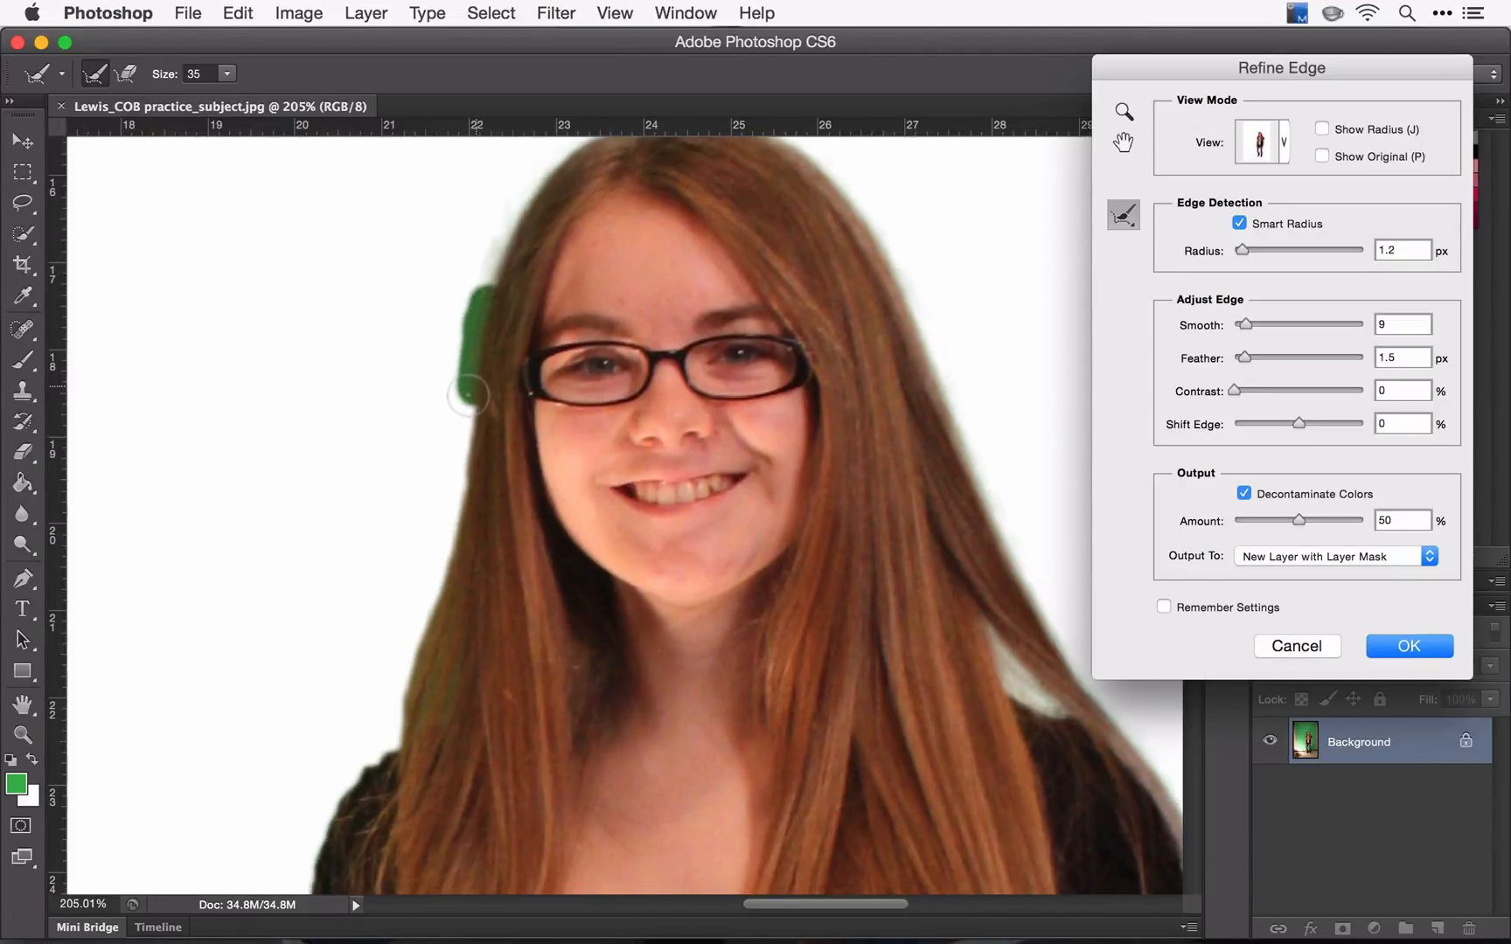
pyautogui.moveTo(473, 390); pyautogui.dragTo(428, 588)
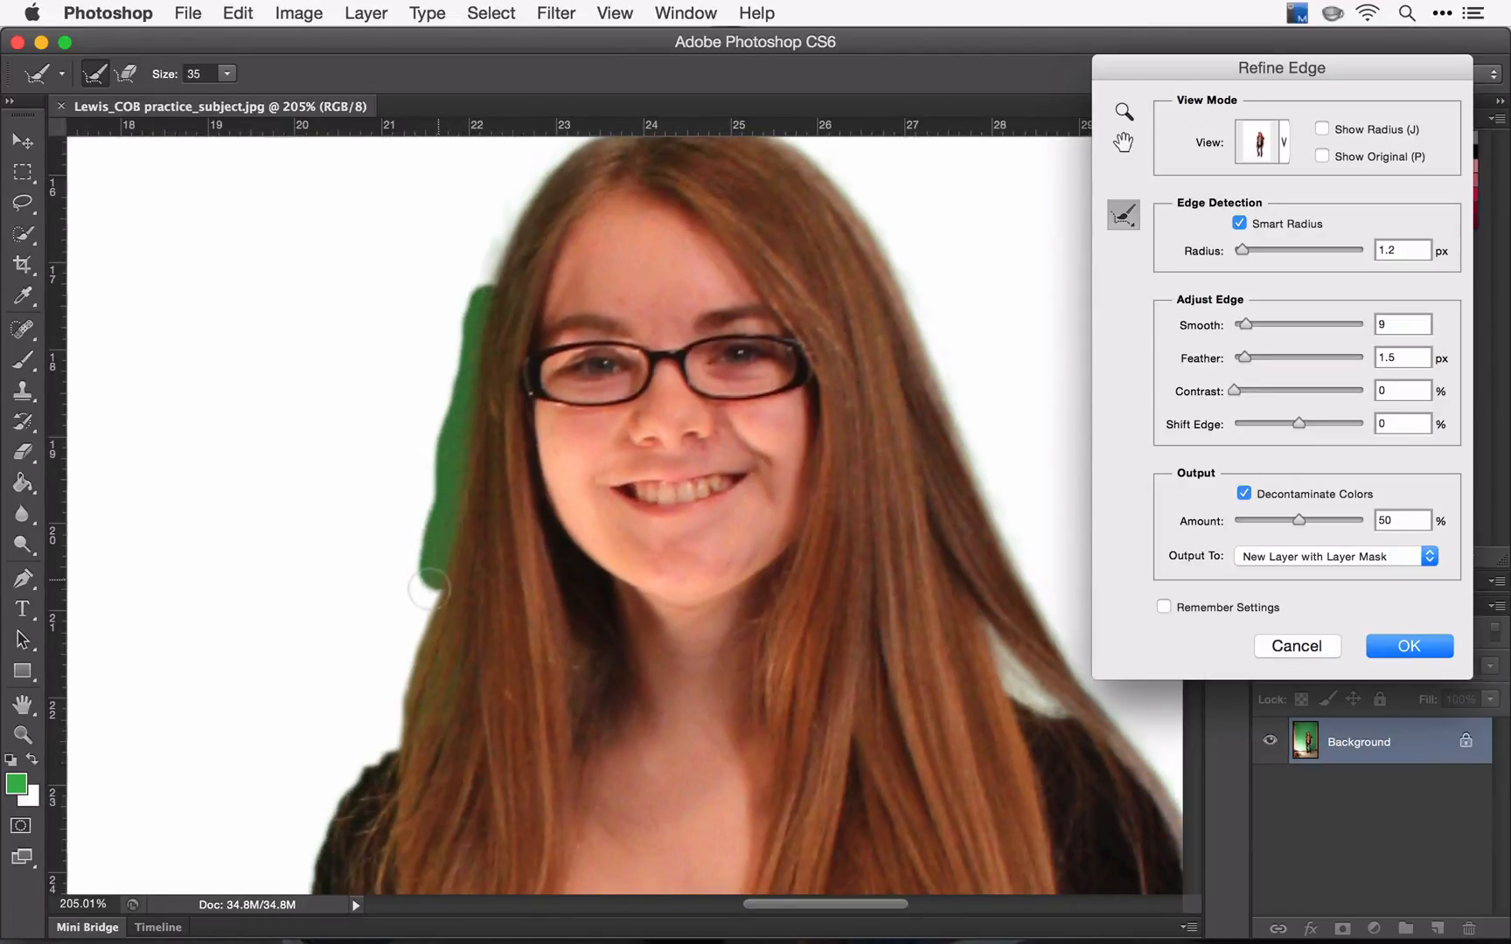
pyautogui.moveTo(427, 589); pyautogui.dragTo(385, 750)
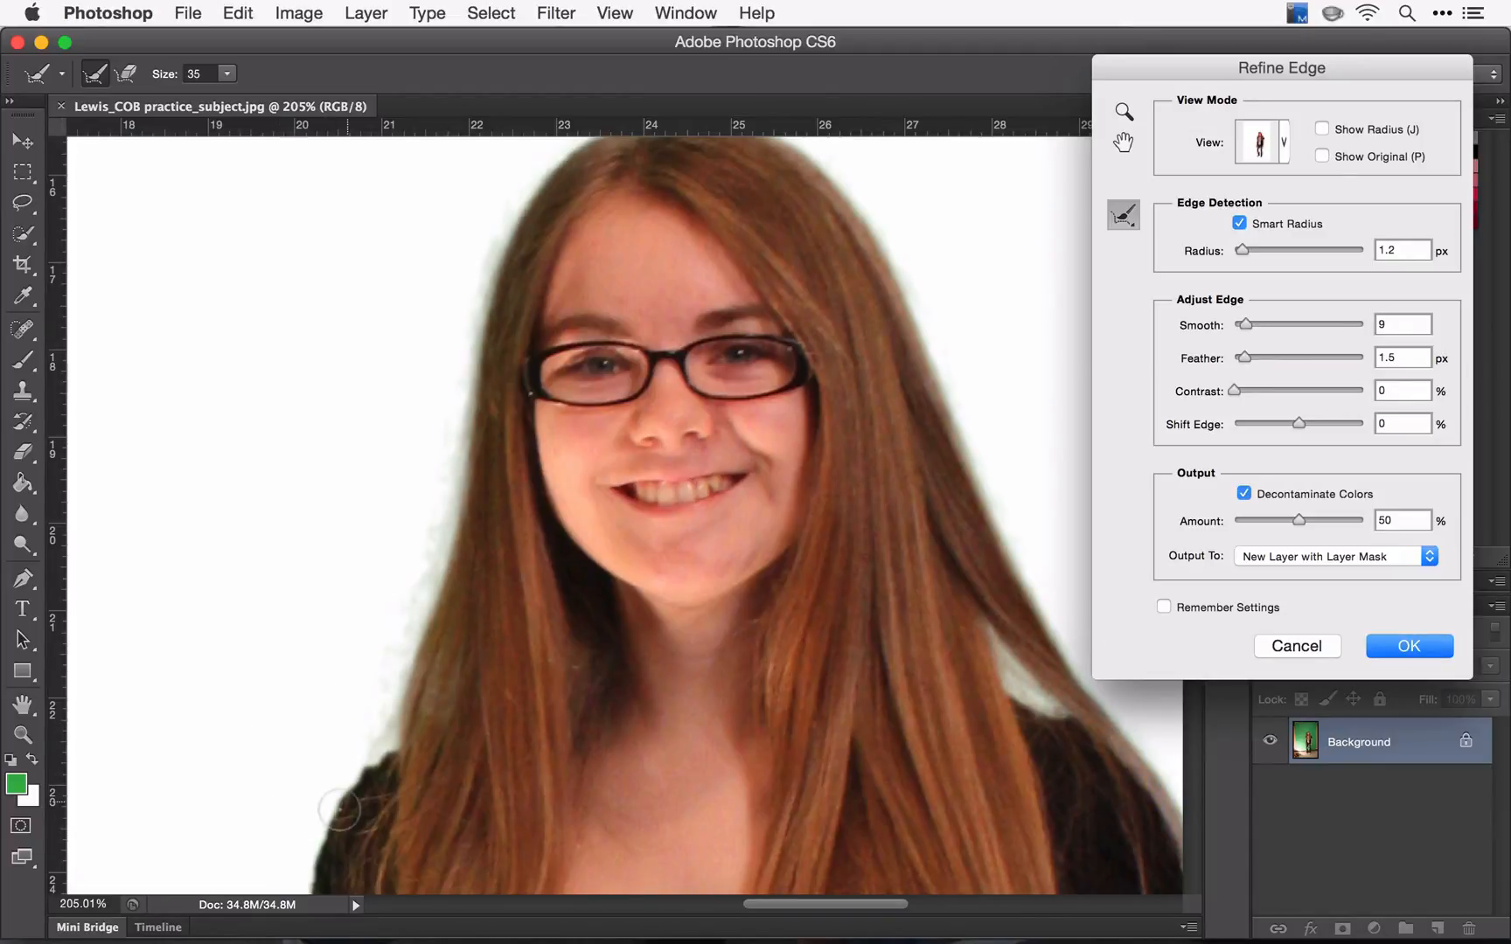
pyautogui.moveTo(83, 191)
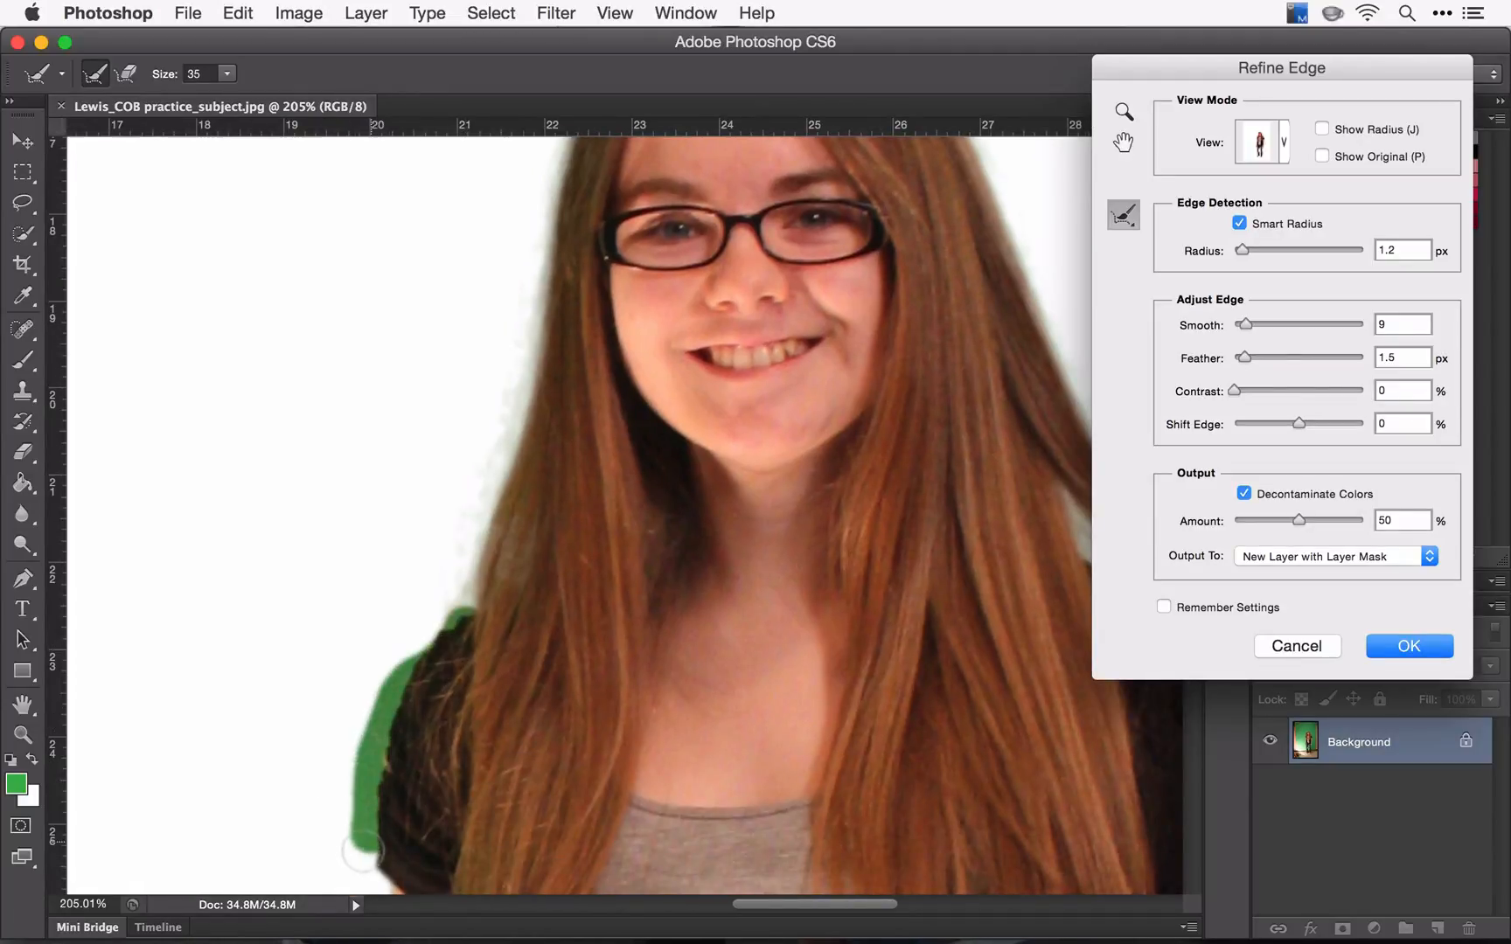
# Move down to the legs and erase excess edge refinement around the sneakers.
pyautogui.scroll(-3)
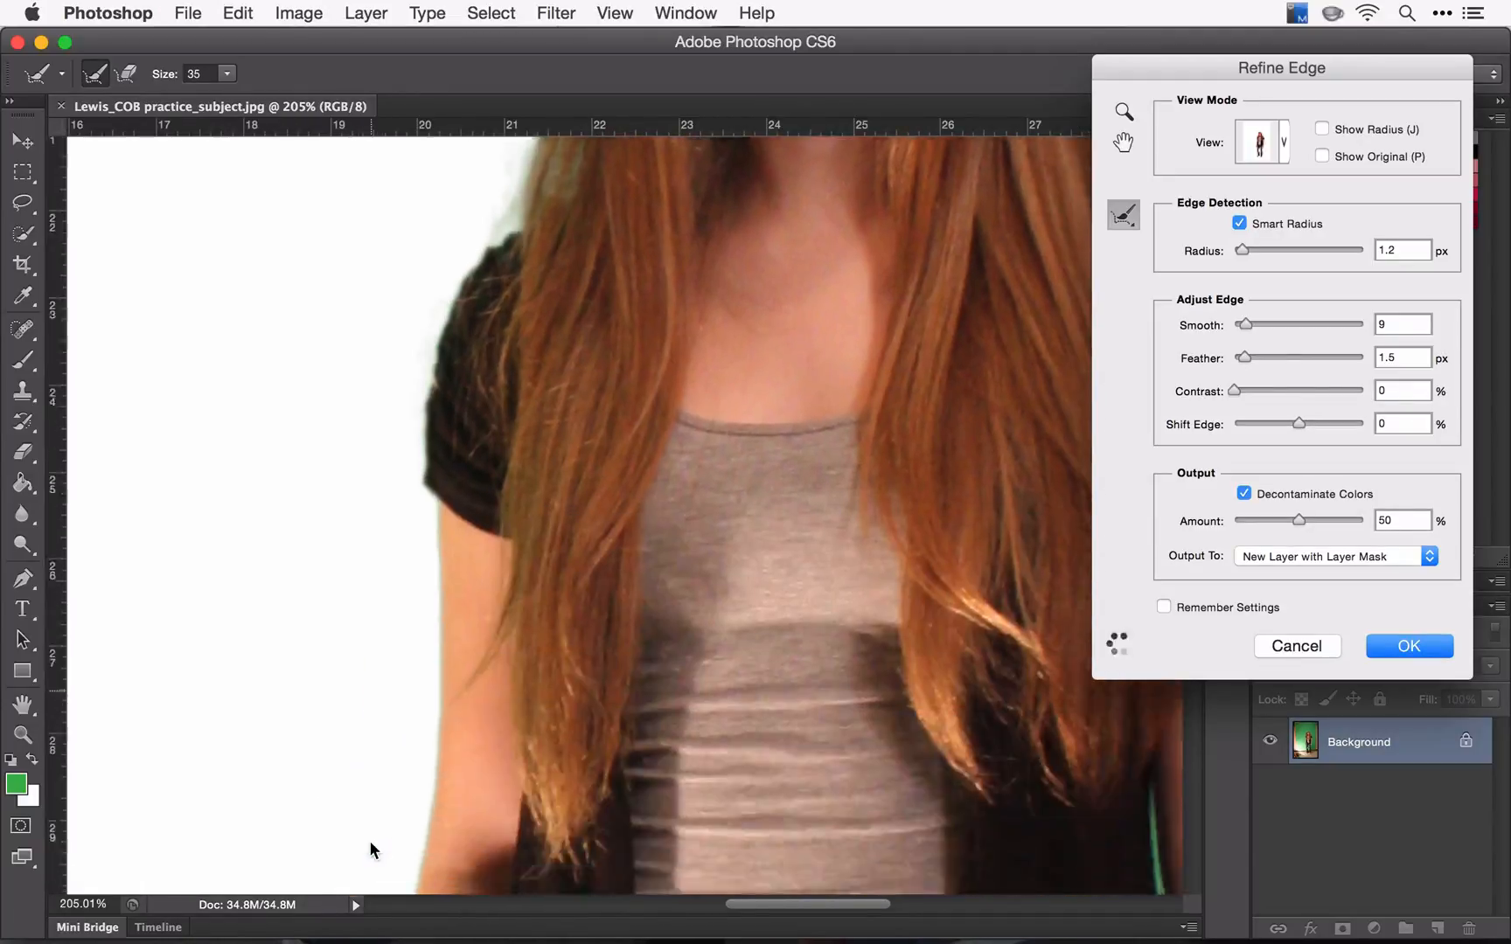
pyautogui.scroll(-3)
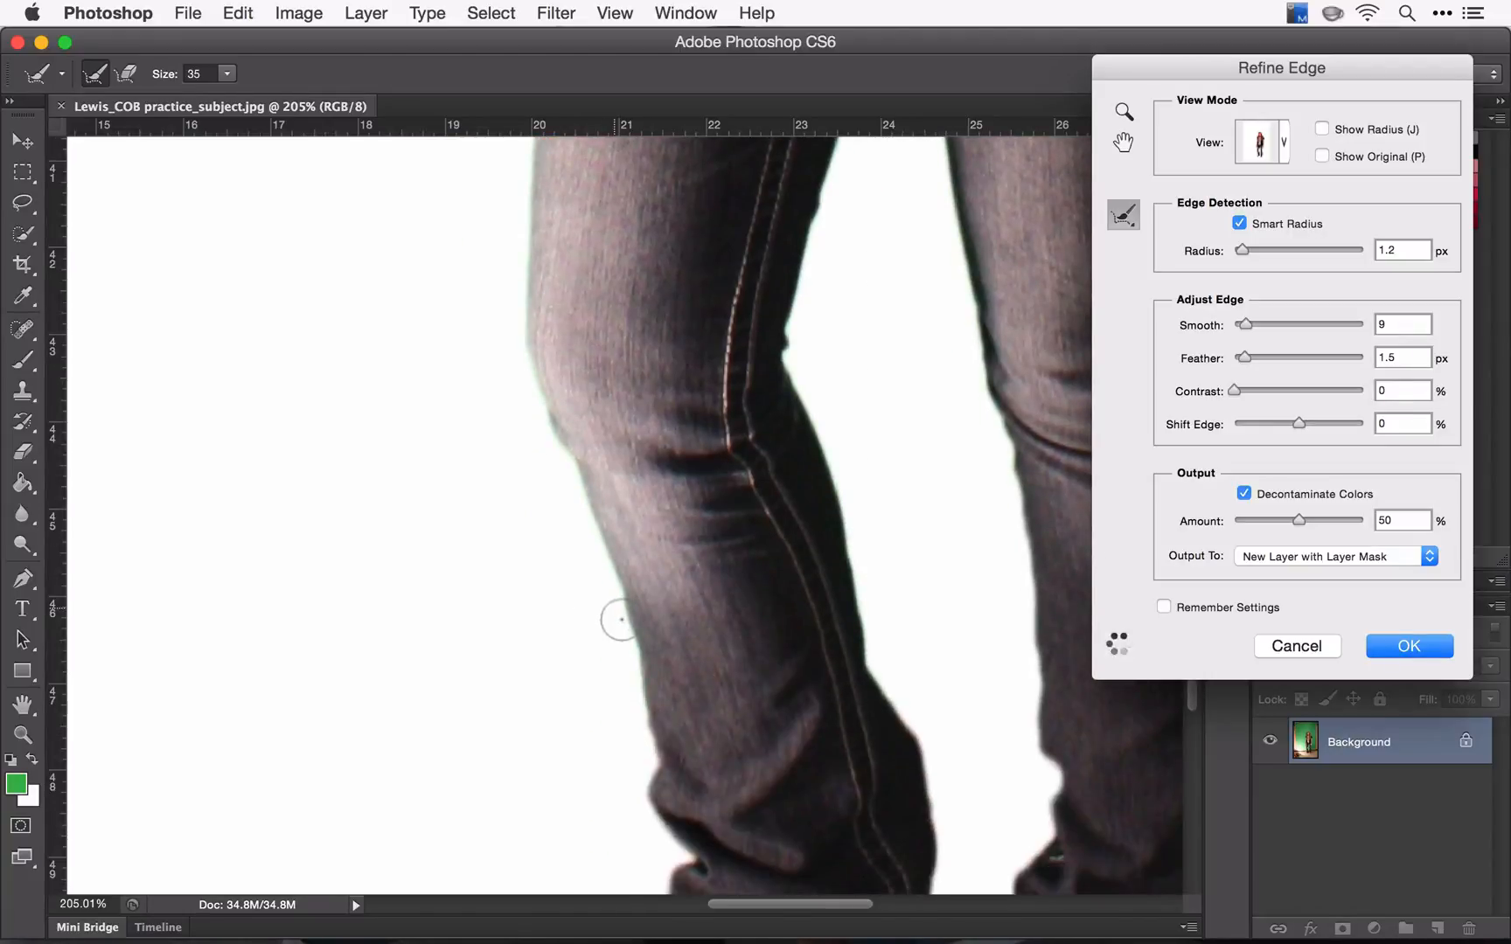
pyautogui.scroll(-3)
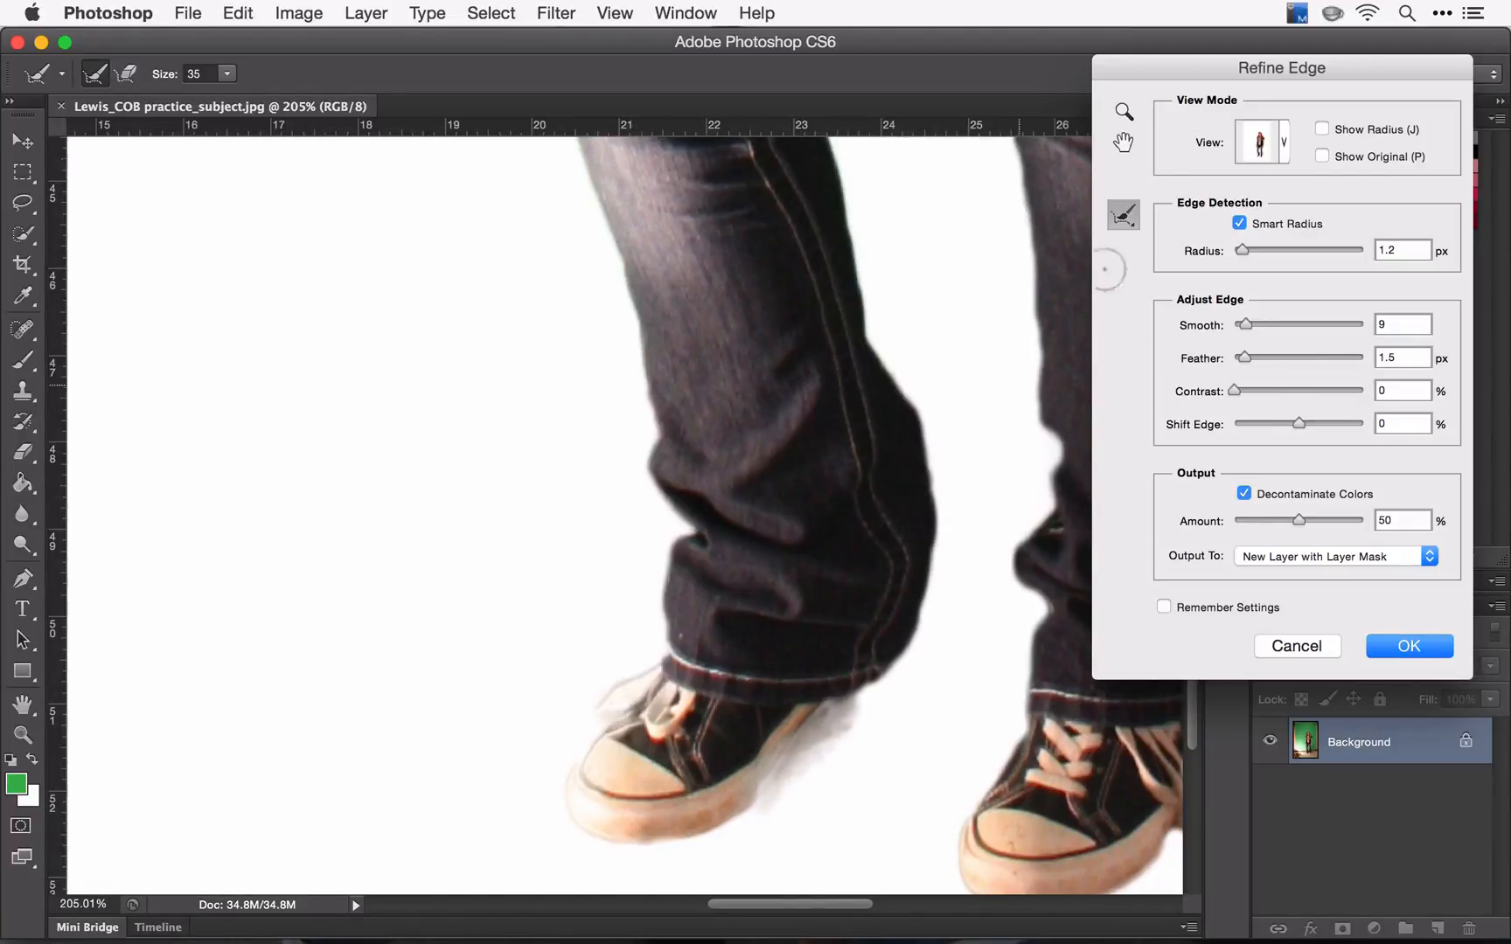
pyautogui.click(1122, 213)
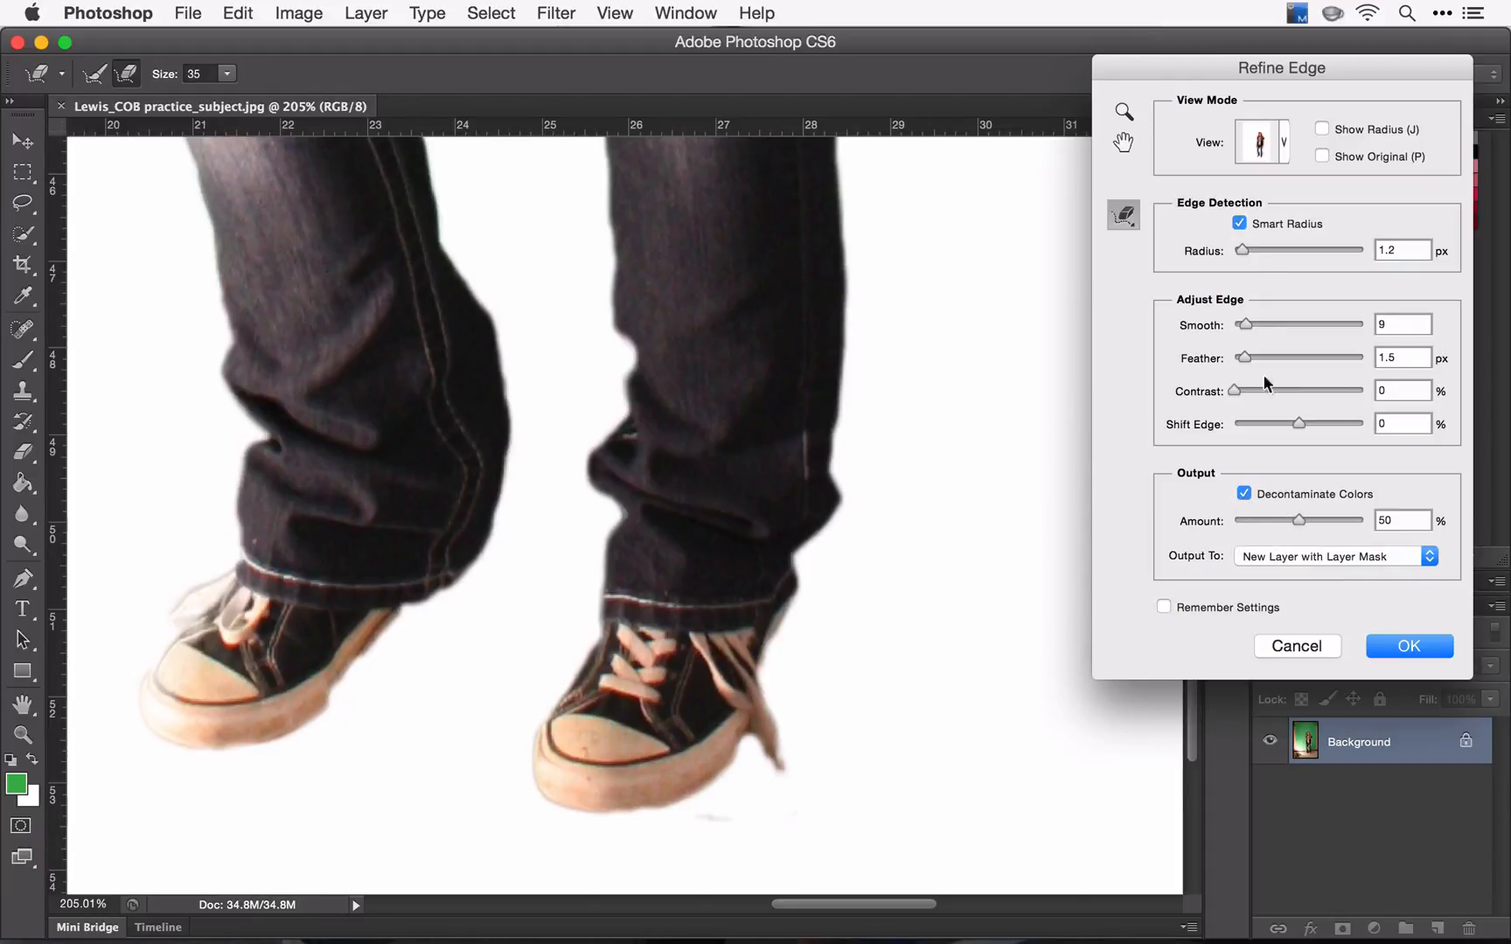
pyautogui.moveTo(1280, 69); pyautogui.dragTo(1135, 49)
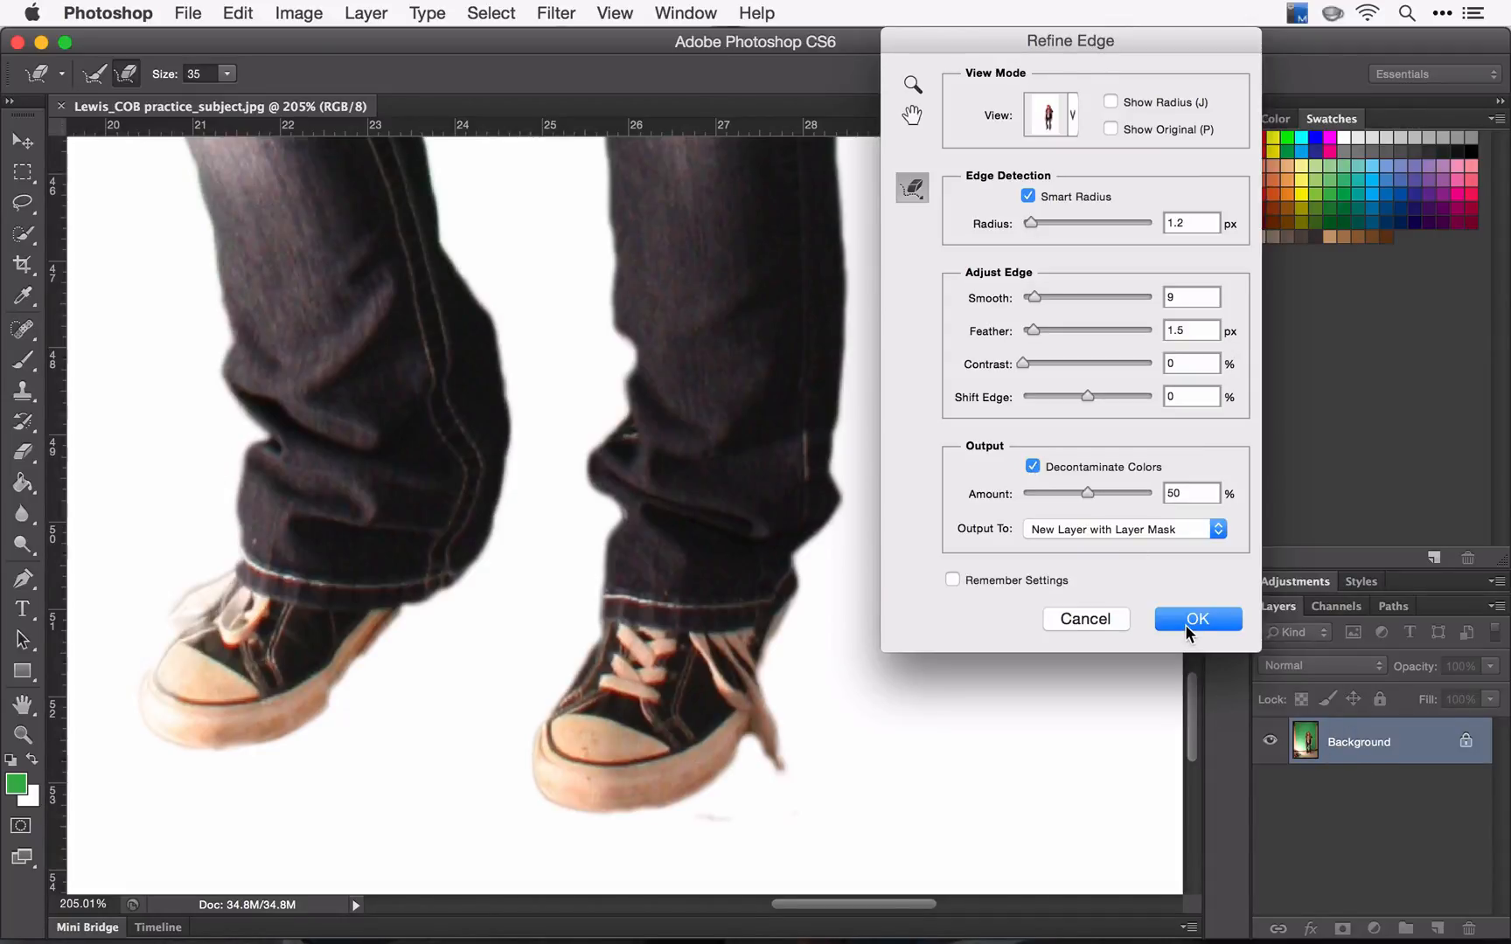
# Confirm Refine Edge, outputting the girl to a new masked Background copy layer.
pyautogui.click(1197, 619)
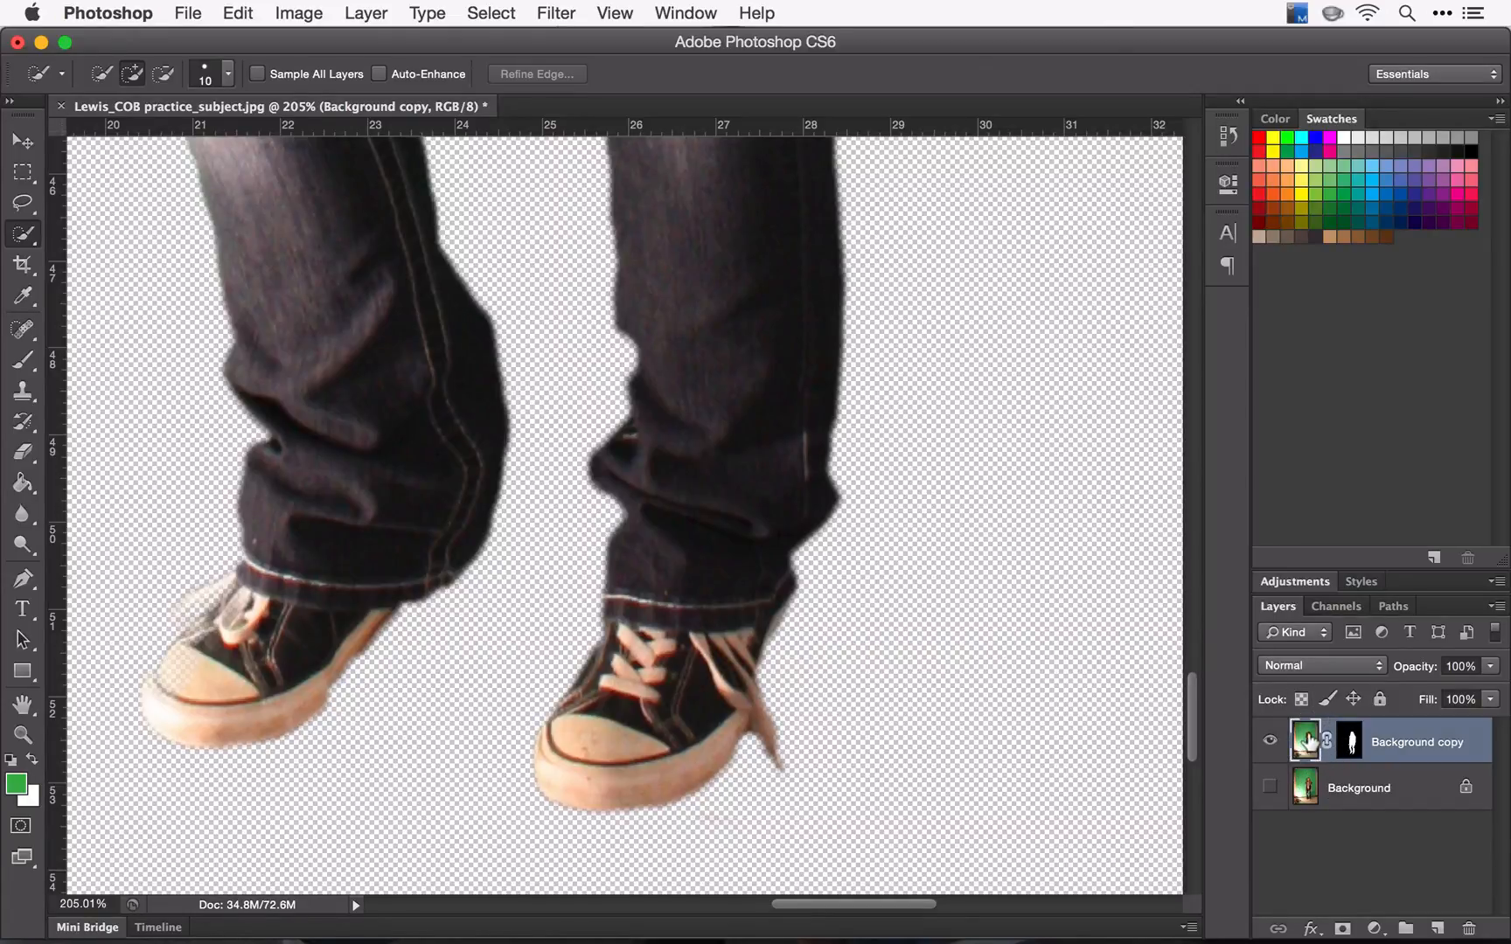
pyautogui.moveTo(1304, 739)
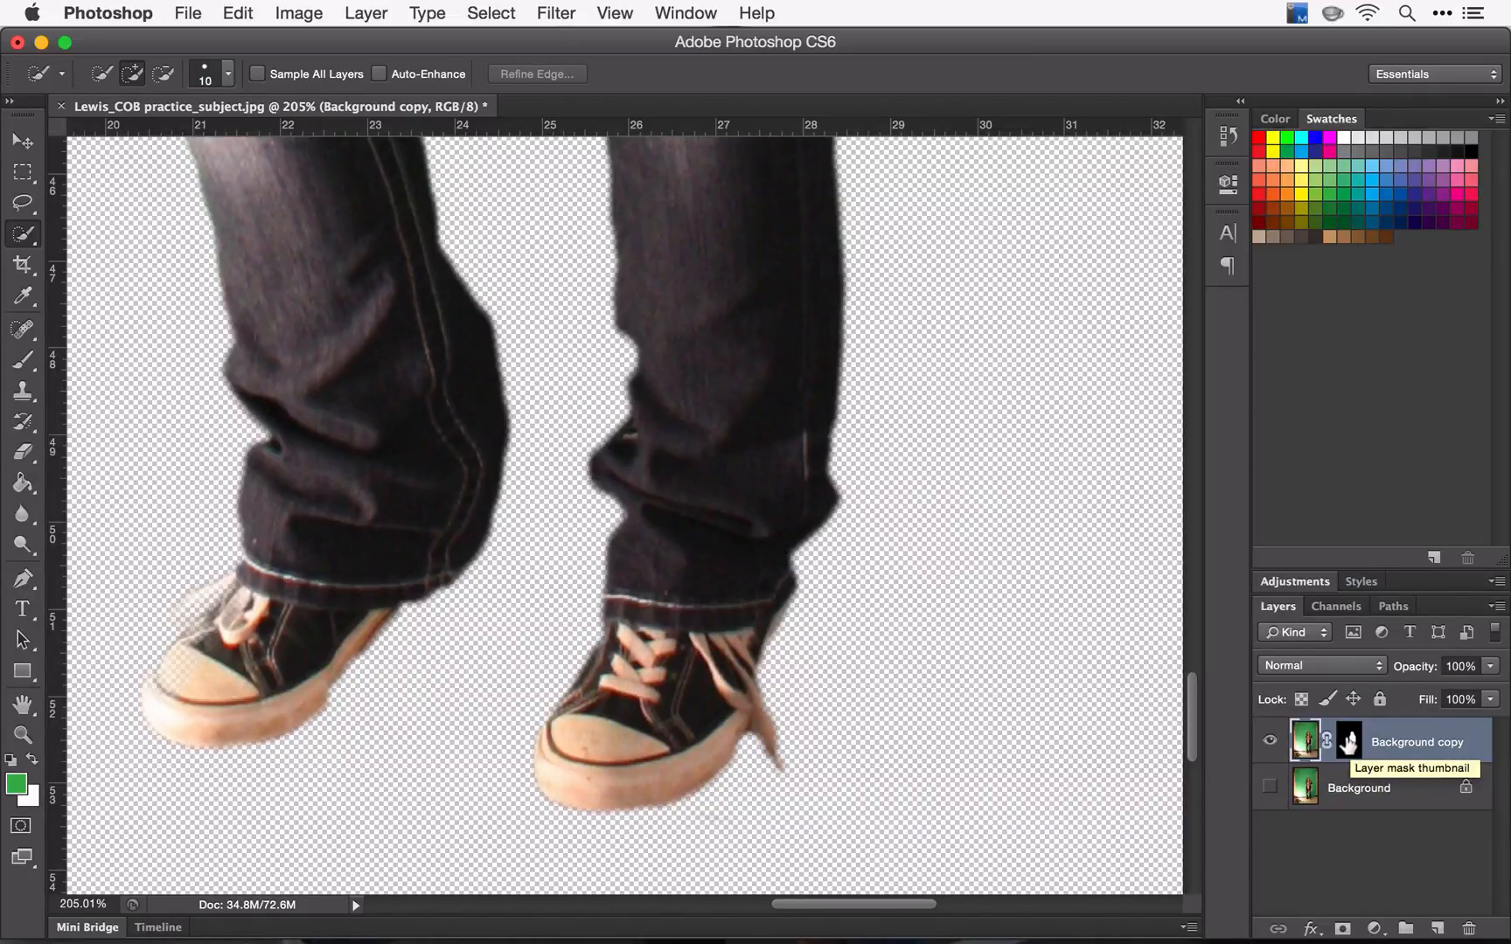
pyautogui.moveTo(1305, 739)
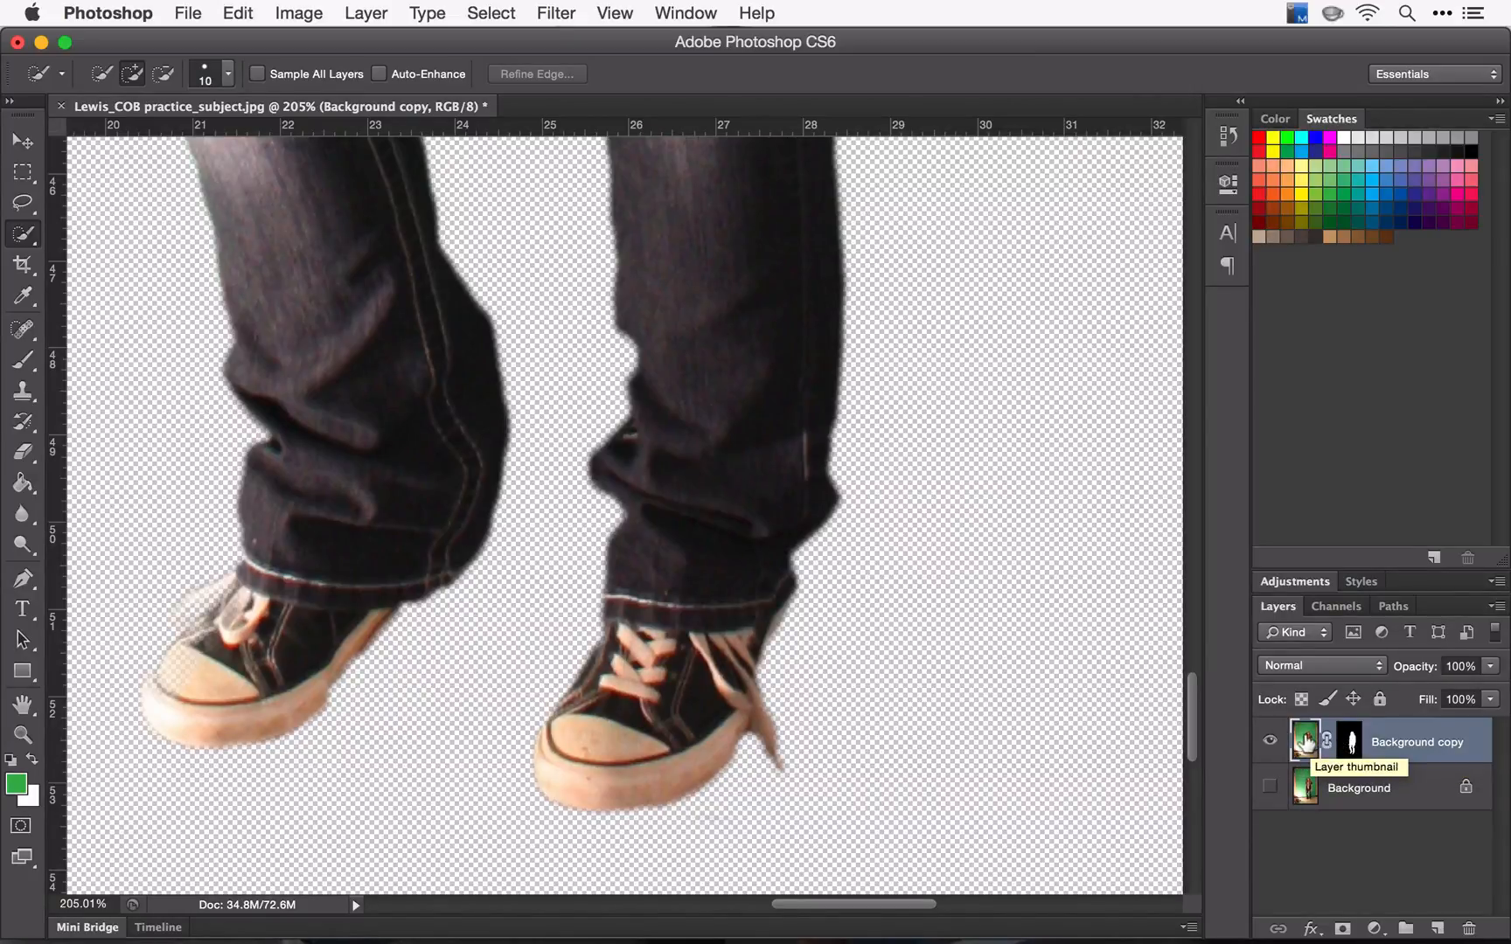
pyautogui.moveTo(1348, 740)
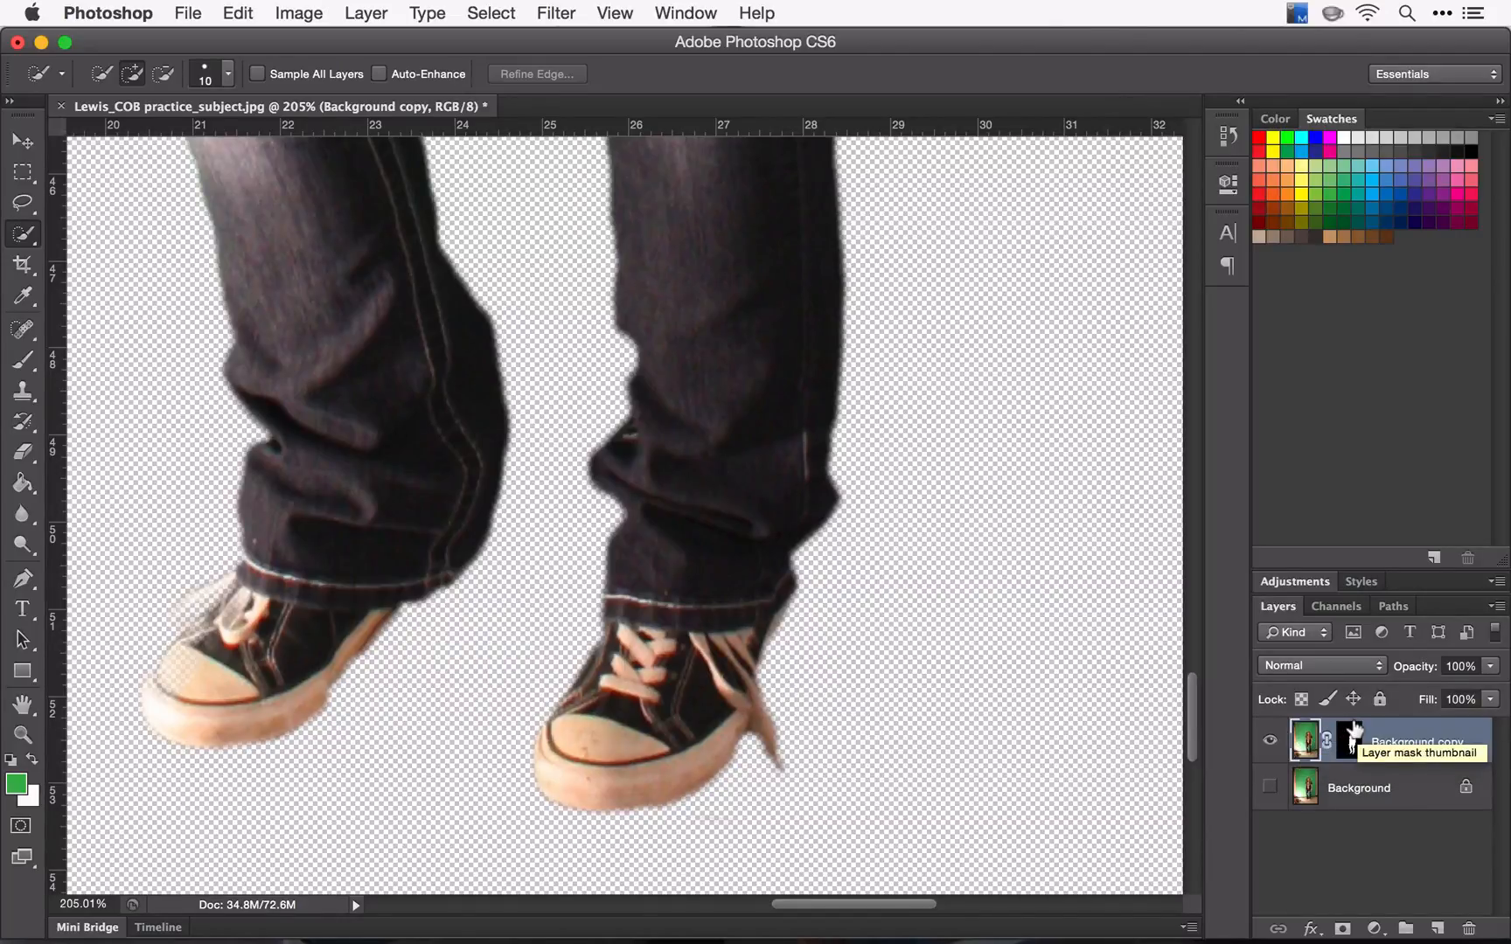